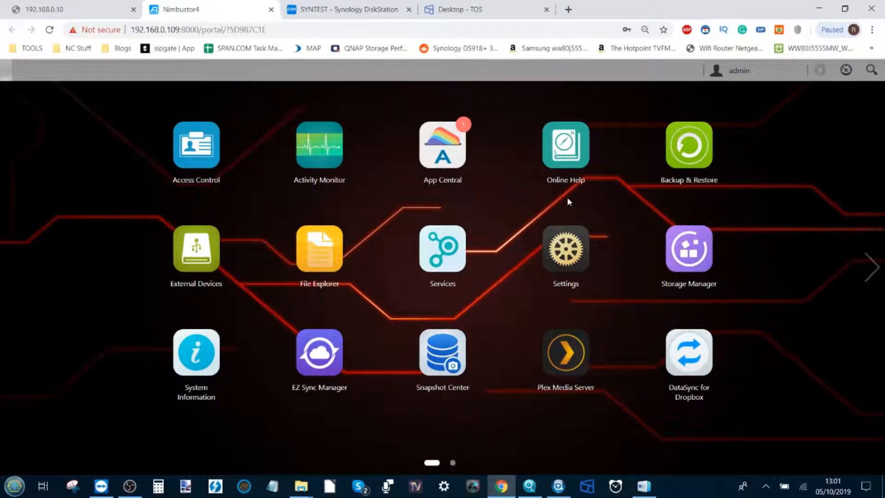
pyautogui.moveTo(442, 146)
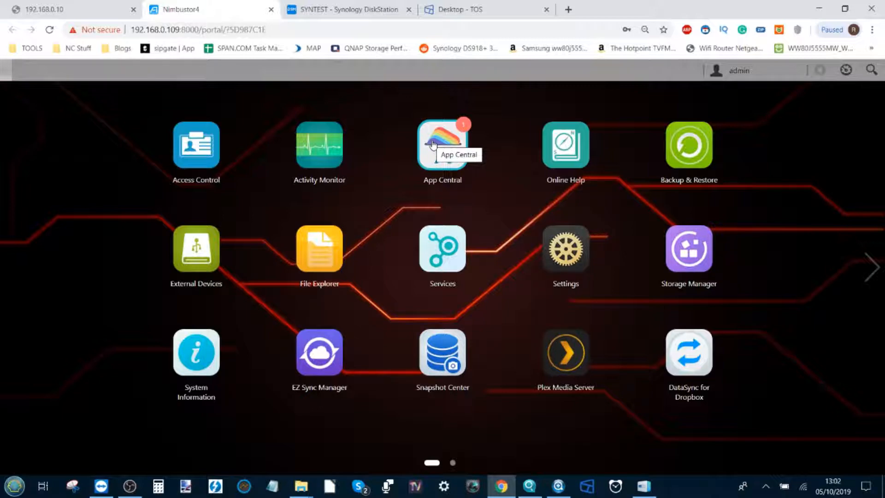
pyautogui.moveTo(452, 148)
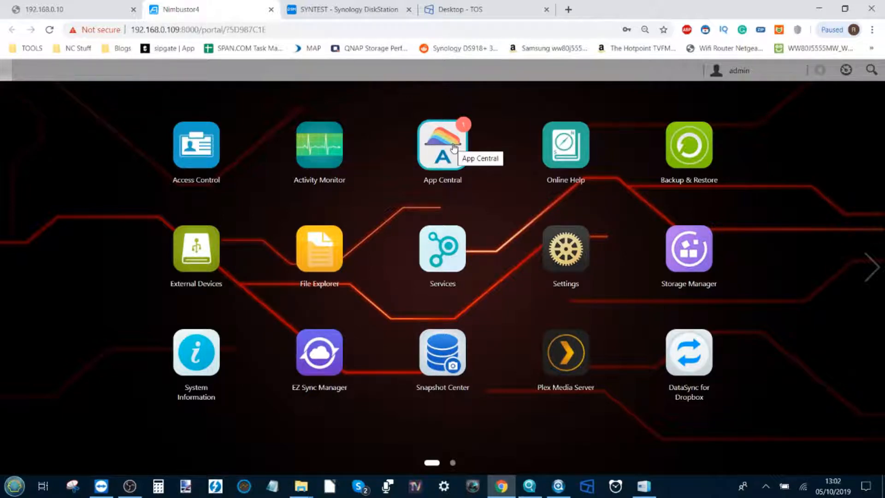
pyautogui.moveTo(417, 184)
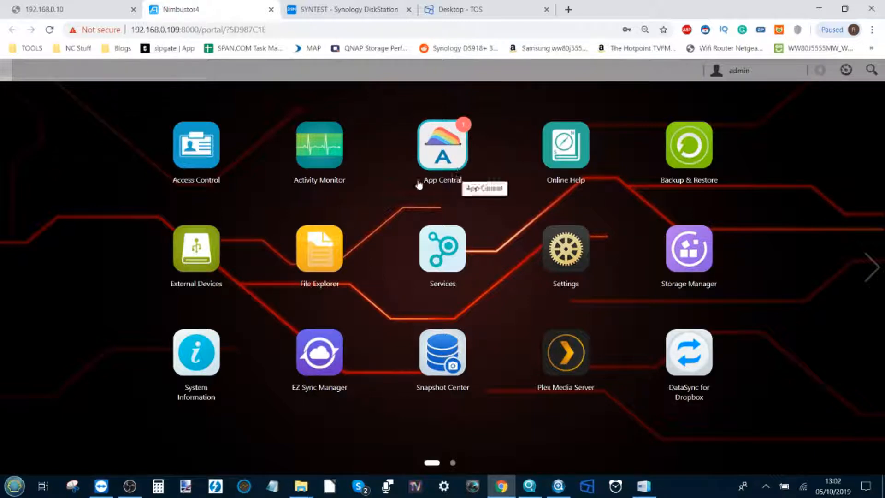
pyautogui.moveTo(442, 146)
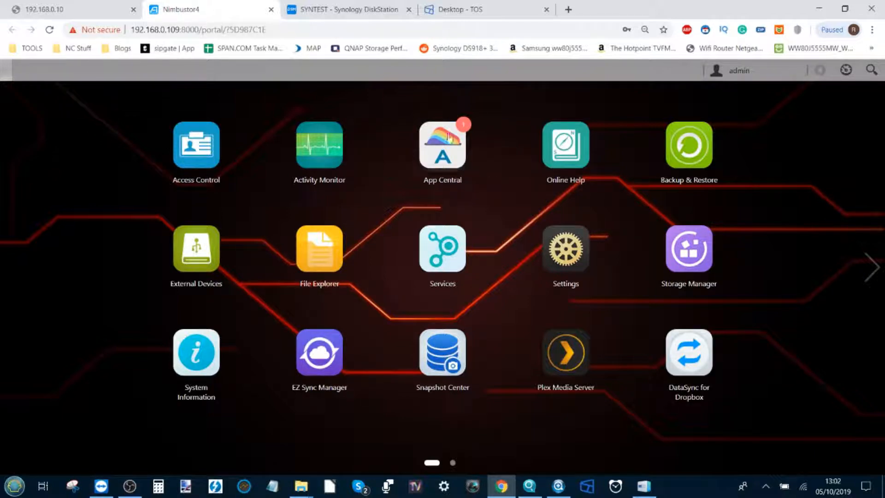
pyautogui.moveTo(442, 147)
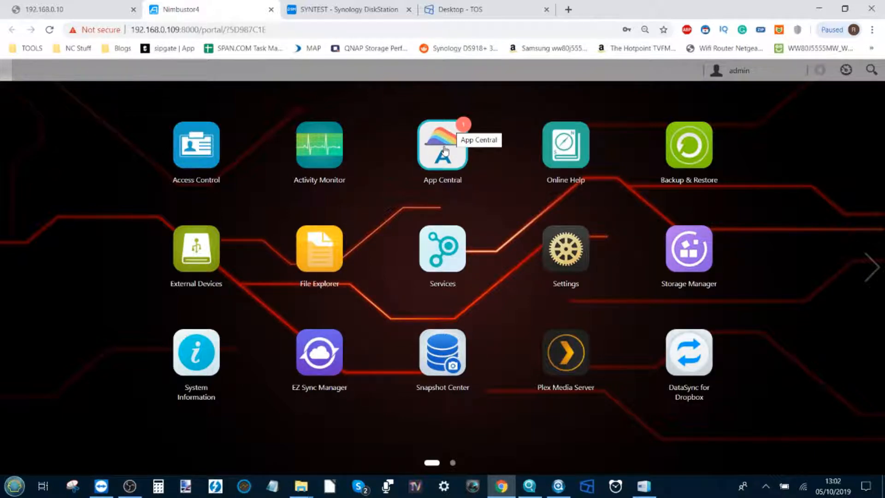
pyautogui.moveTo(502, 173)
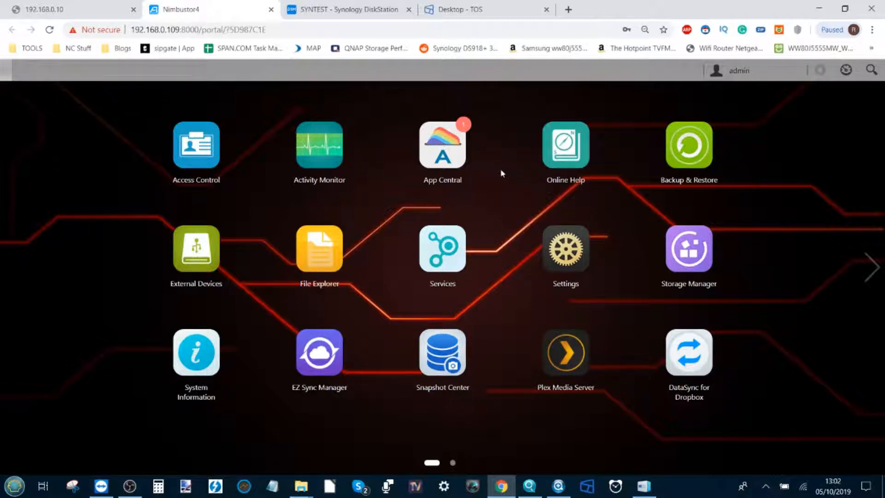
pyautogui.moveTo(441, 145)
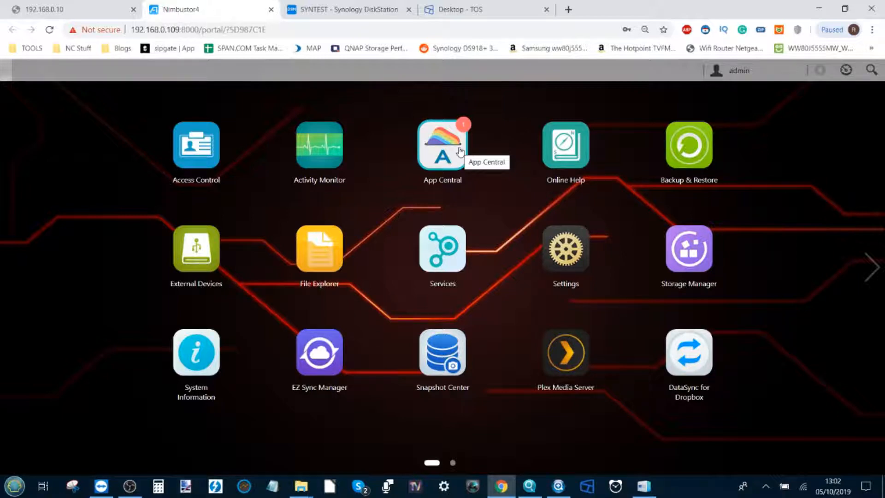
pyautogui.moveTo(449, 206)
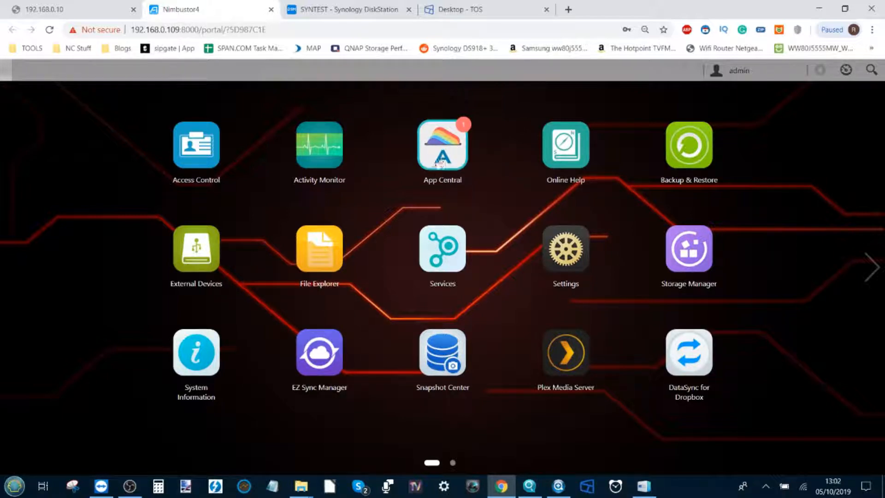
pyautogui.moveTo(441, 148)
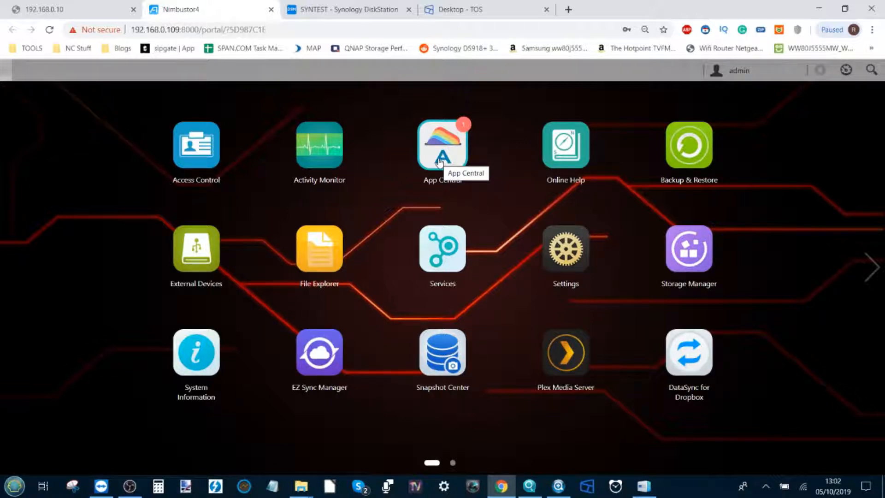
pyautogui.moveTo(434, 135)
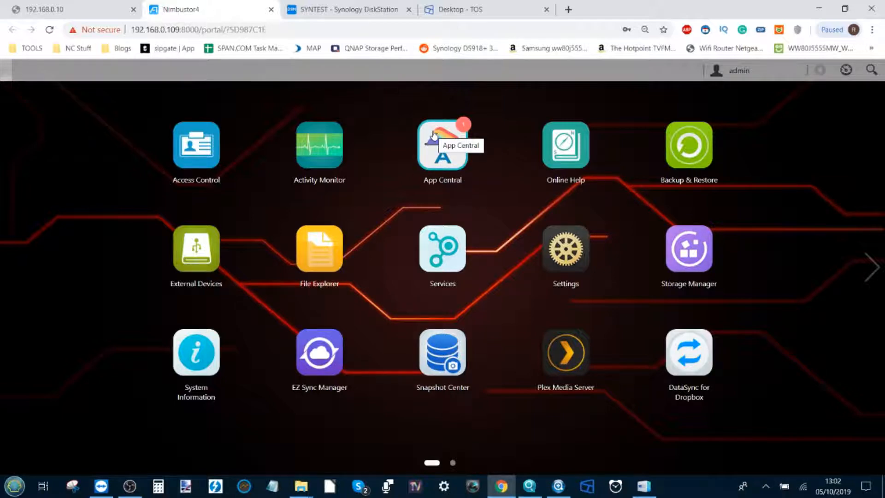
pyautogui.moveTo(443, 145)
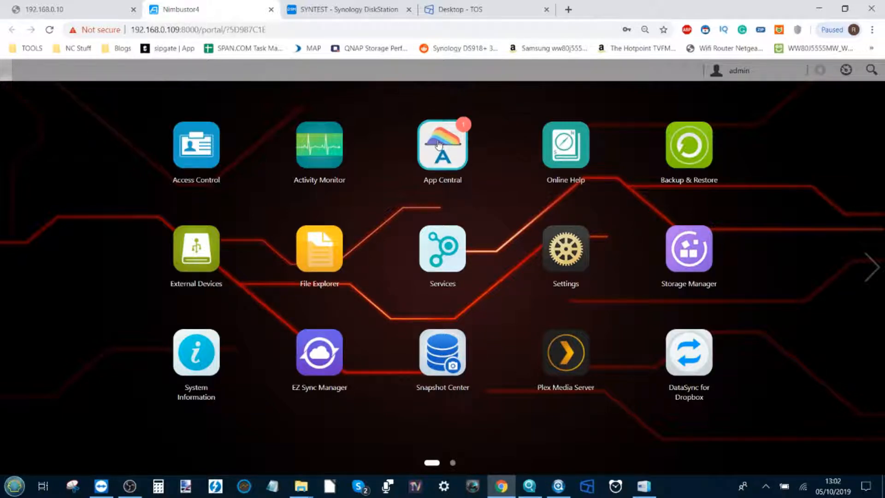
pyautogui.moveTo(442, 146)
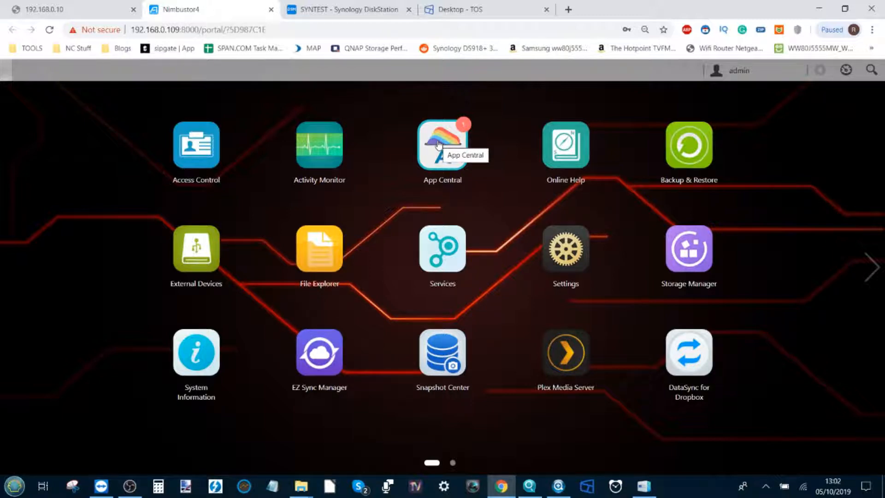
pyautogui.moveTo(448, 158)
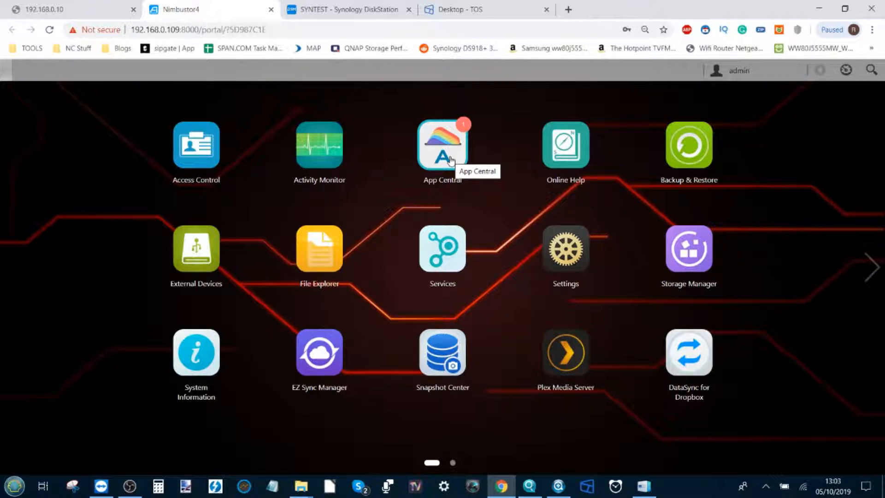
# In App Central, view the detail pages of DataSync for Microsoft OneDrive and DataSync for Onedrive Business, returning to Installed.
pyautogui.click(442, 145)
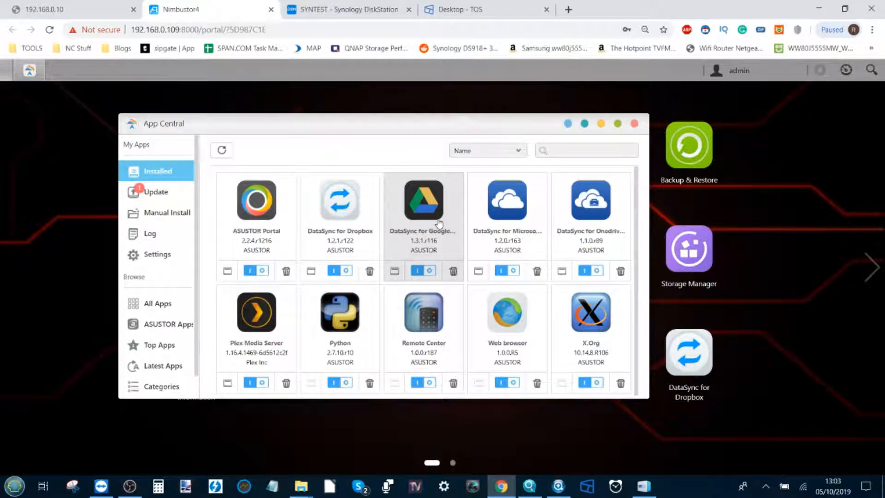
pyautogui.moveTo(506, 208)
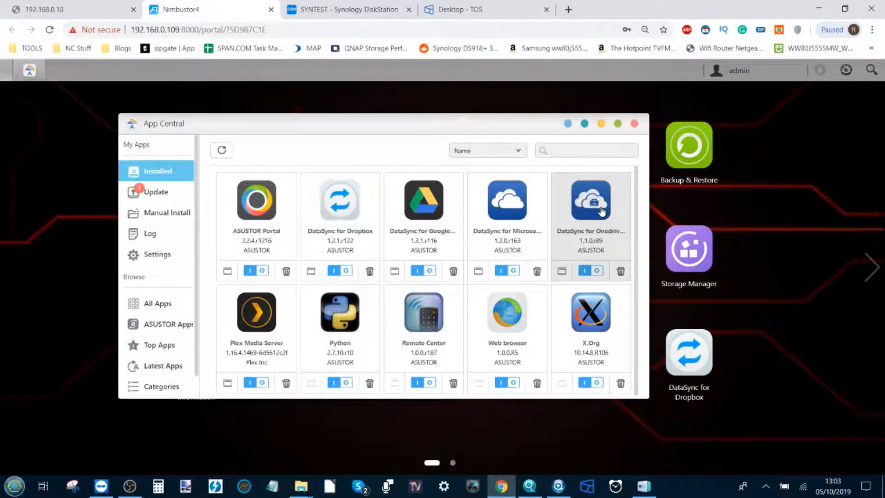
pyautogui.moveTo(420, 207)
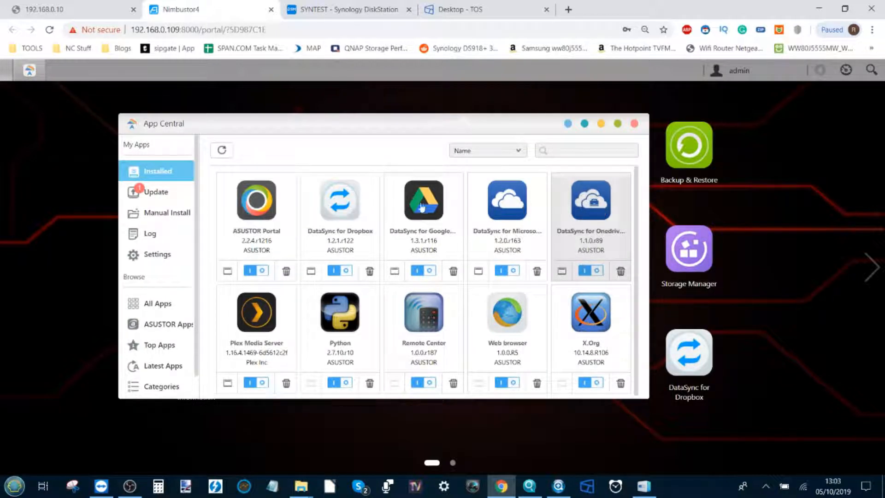
pyautogui.moveTo(609, 162)
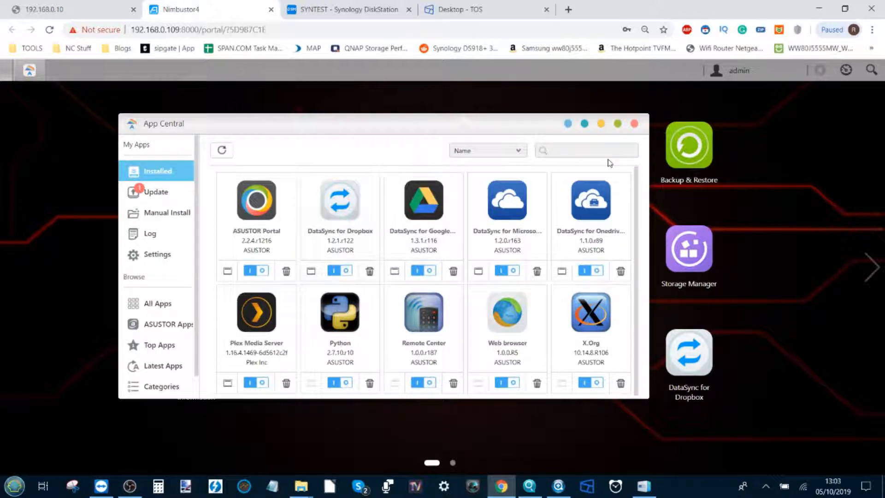
pyautogui.moveTo(506, 188)
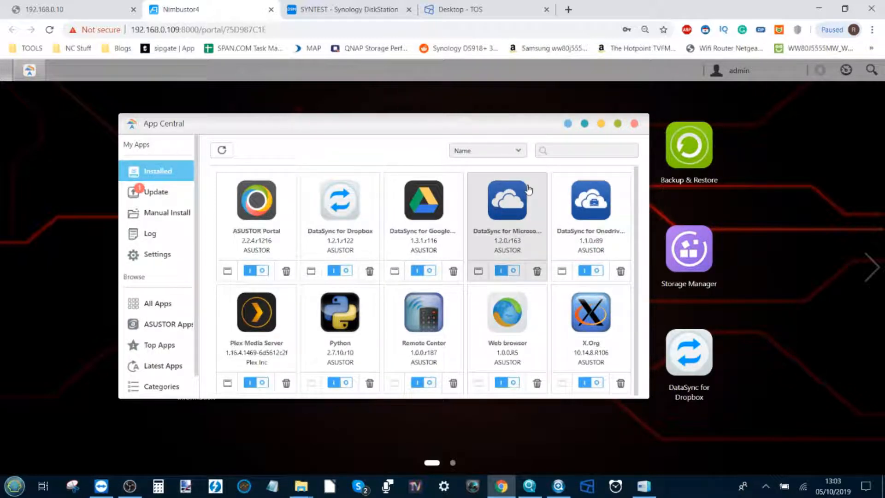
pyautogui.moveTo(517, 199)
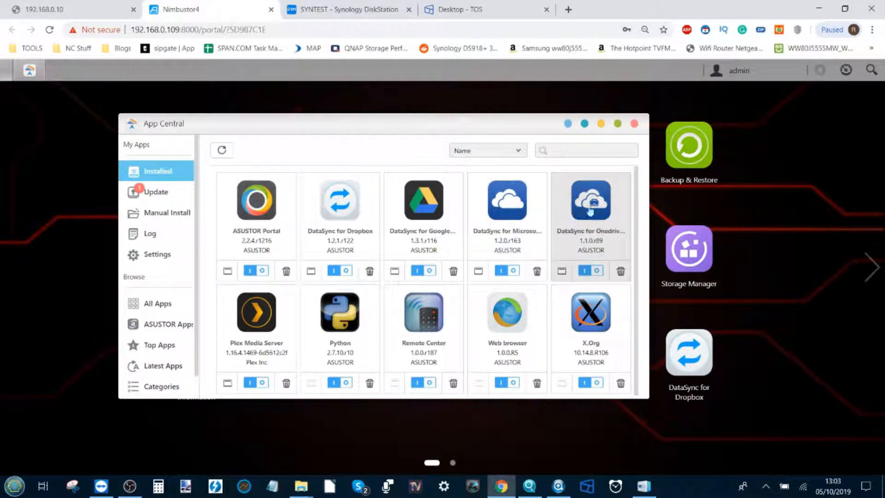
pyautogui.moveTo(596, 203)
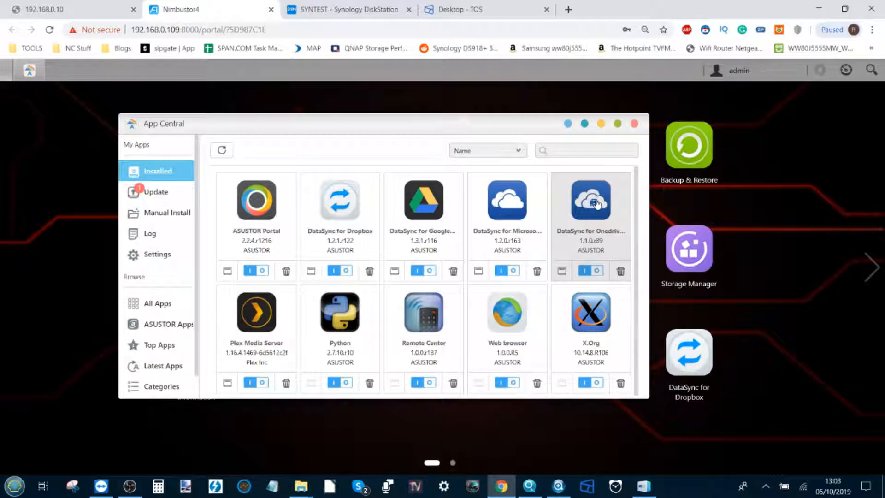
pyautogui.moveTo(506, 202)
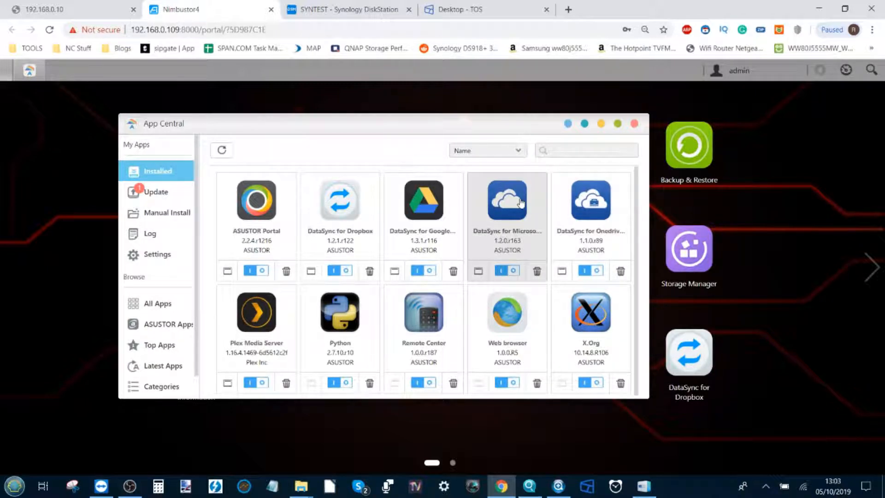
pyautogui.click(505, 202)
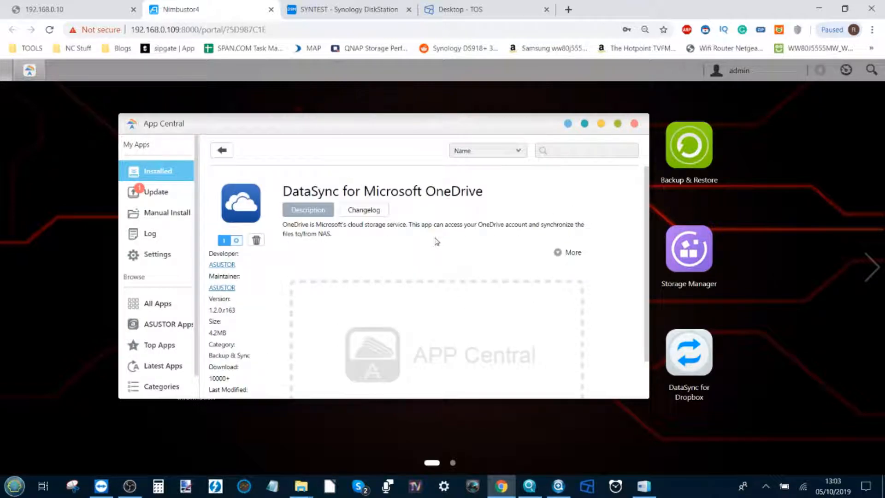
pyautogui.moveTo(400, 258)
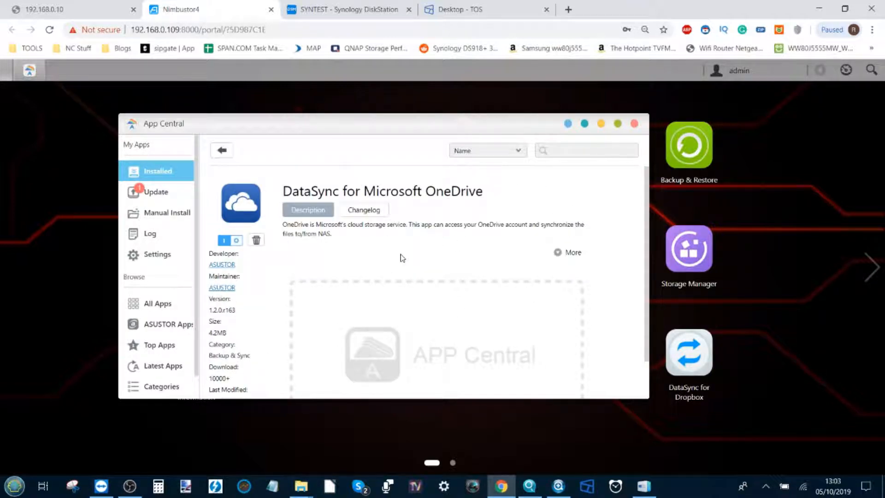
pyautogui.click(221, 150)
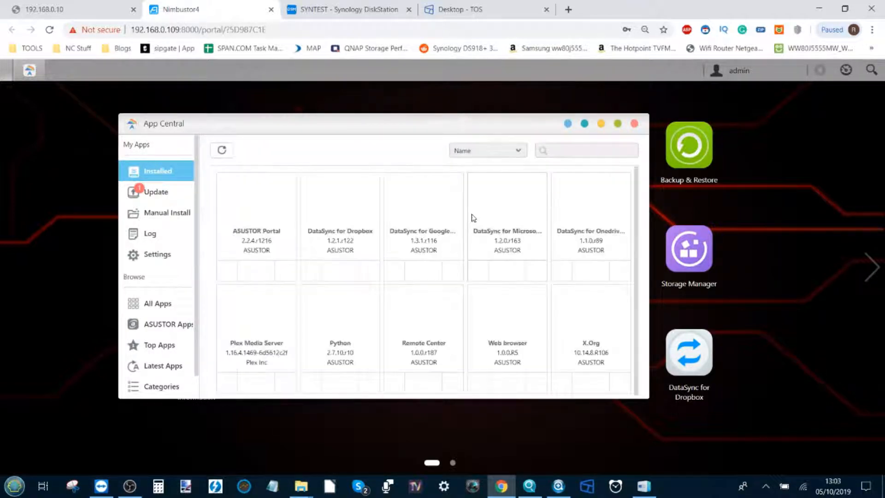
pyautogui.click(589, 221)
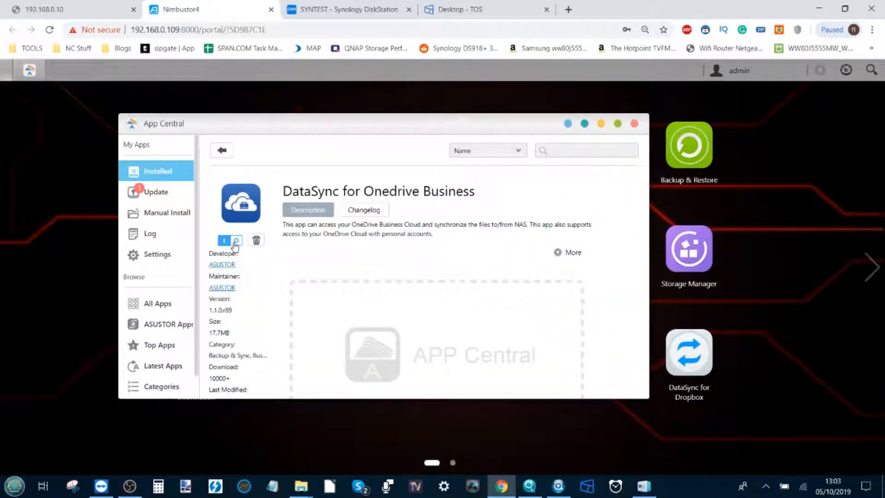
pyautogui.click(221, 151)
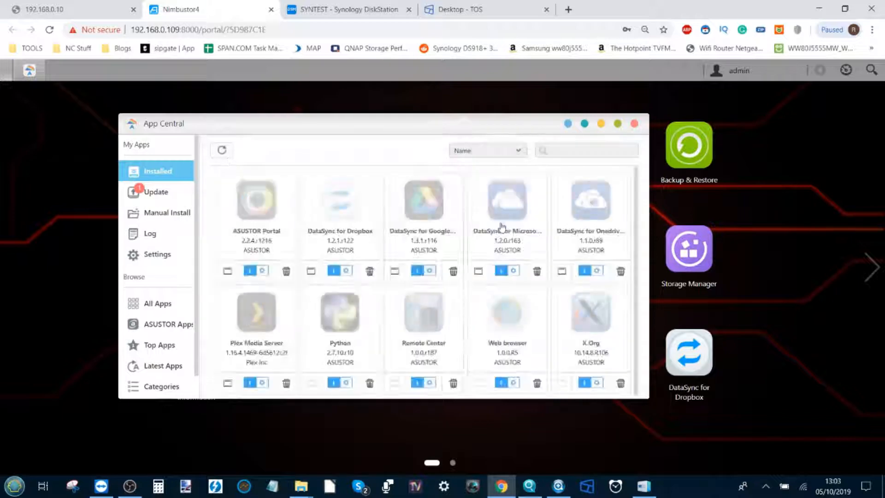
# Close App Central, flip to desktop page 2, and dismiss the old DataSync for Microsoft OneDrive window.
pyautogui.click(634, 123)
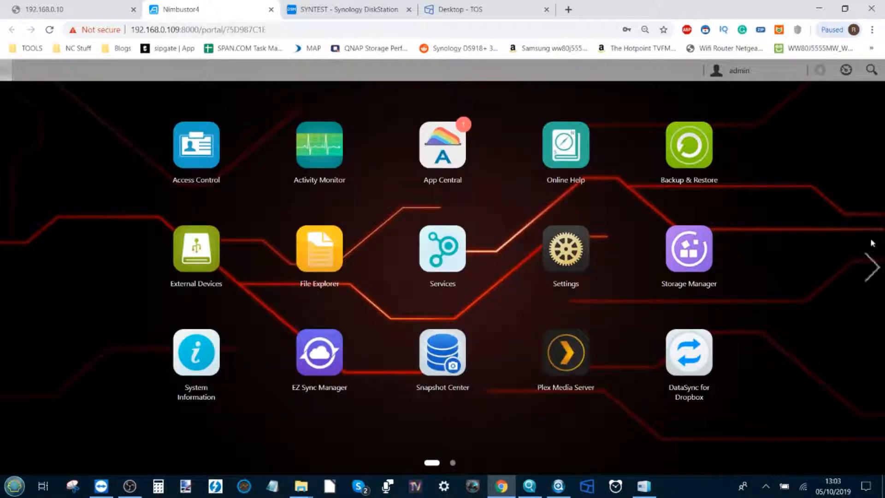
pyautogui.click(872, 267)
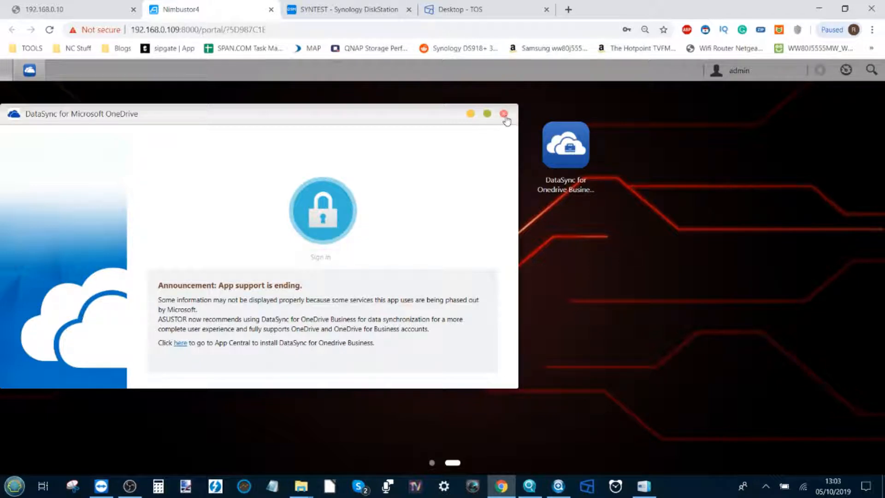
pyautogui.click(504, 113)
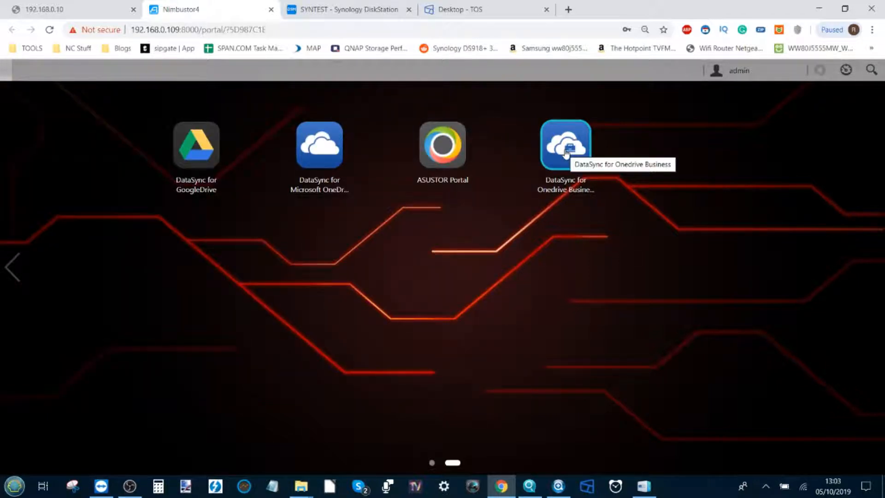
pyautogui.doubleClick(565, 145)
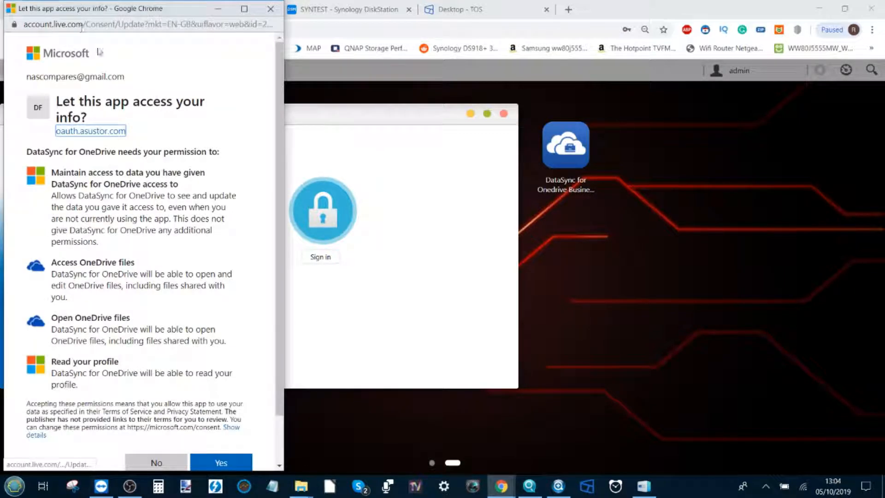
pyautogui.scroll(-3)
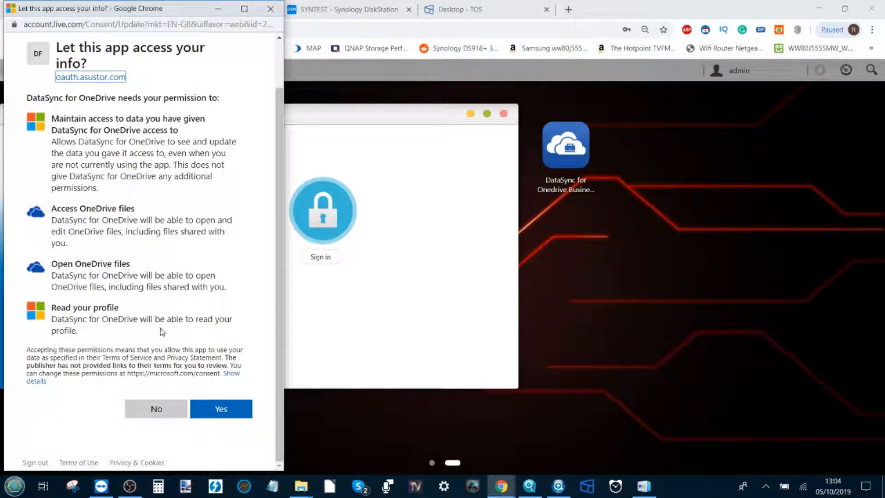
pyautogui.scroll(3)
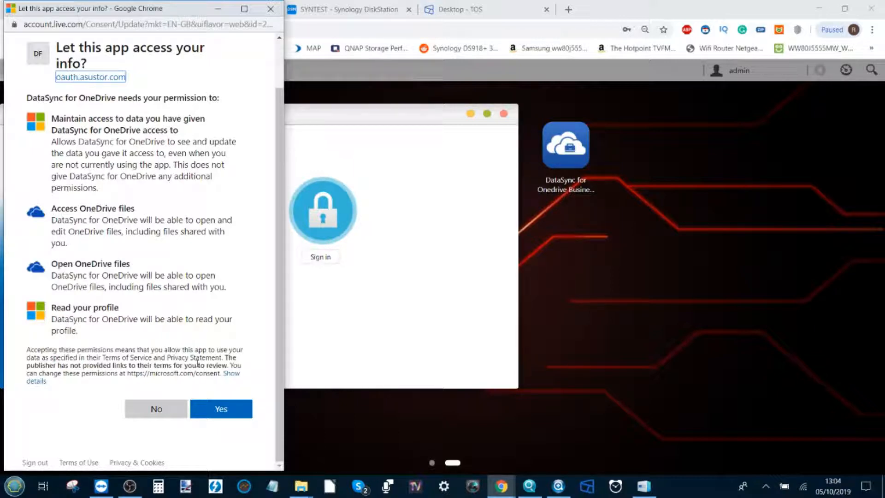
pyautogui.moveTo(183, 386)
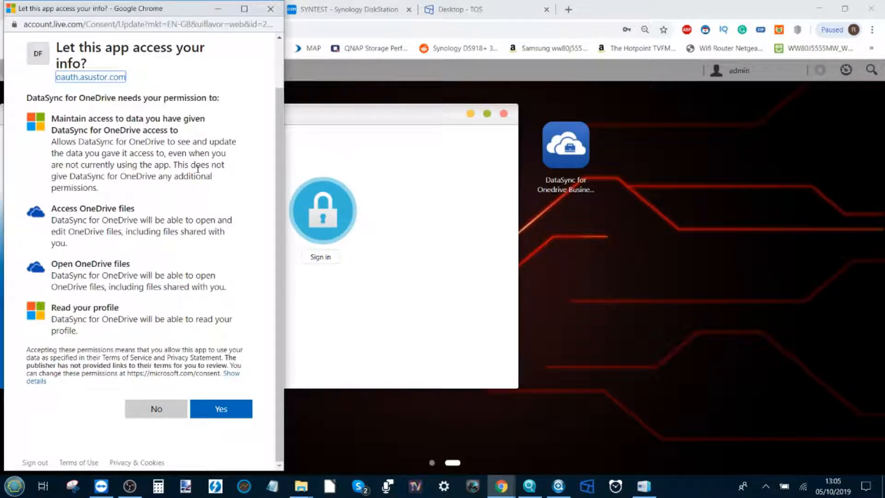
pyautogui.moveTo(138, 241)
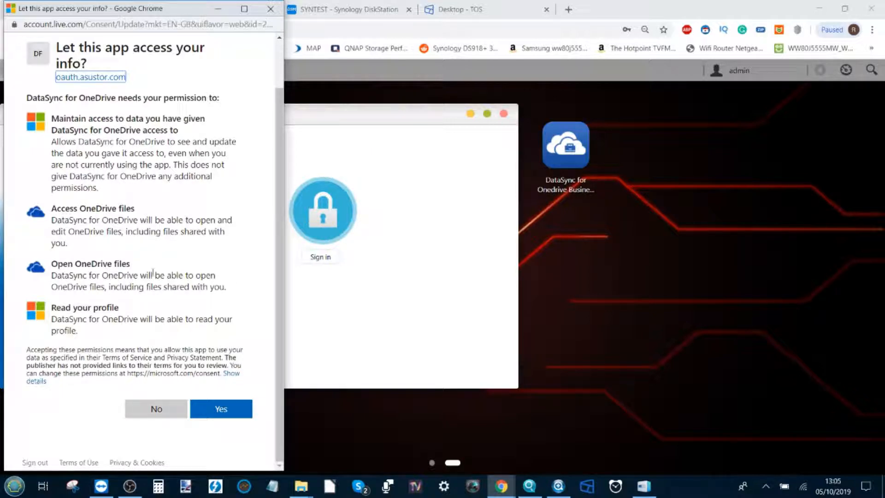
pyautogui.moveTo(223, 250)
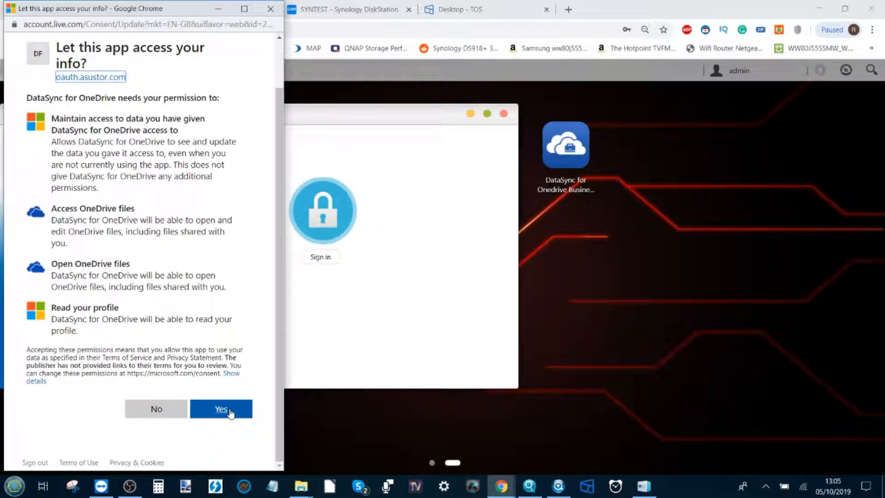
# Approve DataSync's access to OneDrive Business on the consent popup and finish signing in.
pyautogui.click(220, 409)
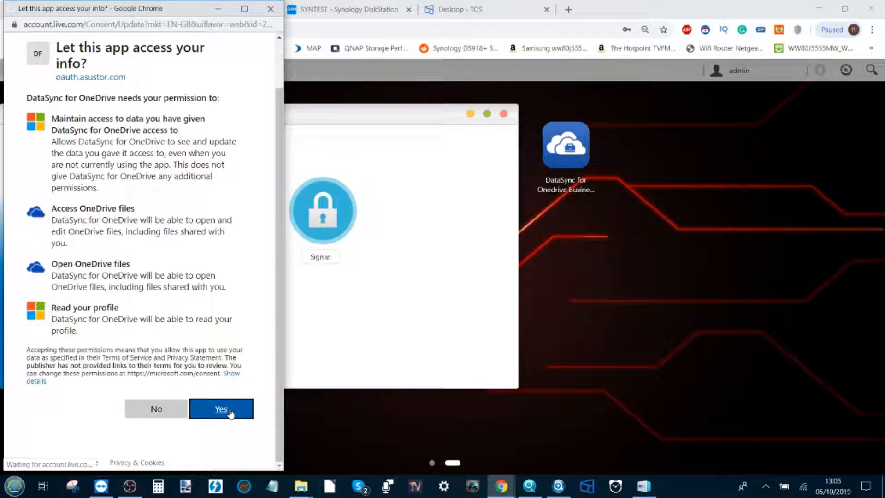
pyautogui.click(220, 408)
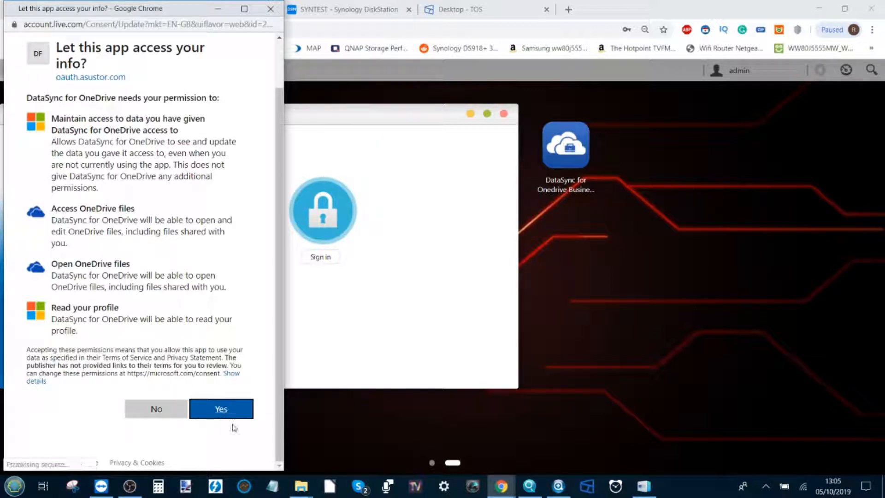
pyautogui.click(220, 409)
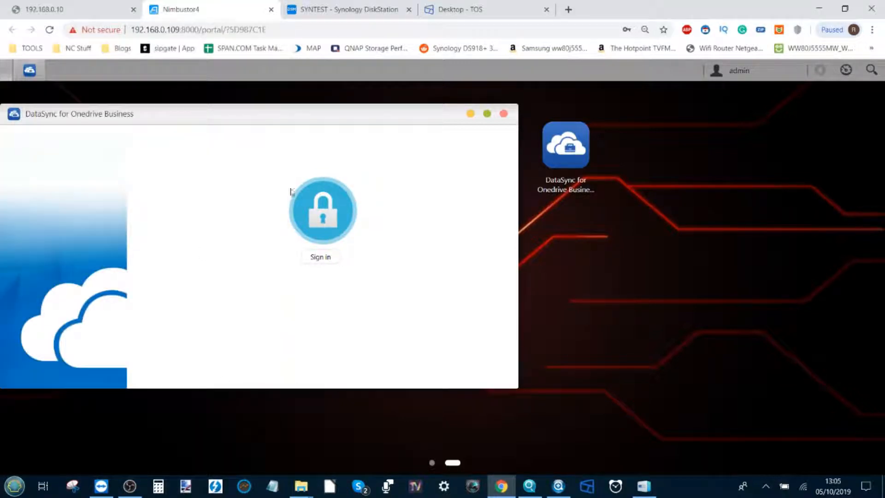
pyautogui.click(322, 210)
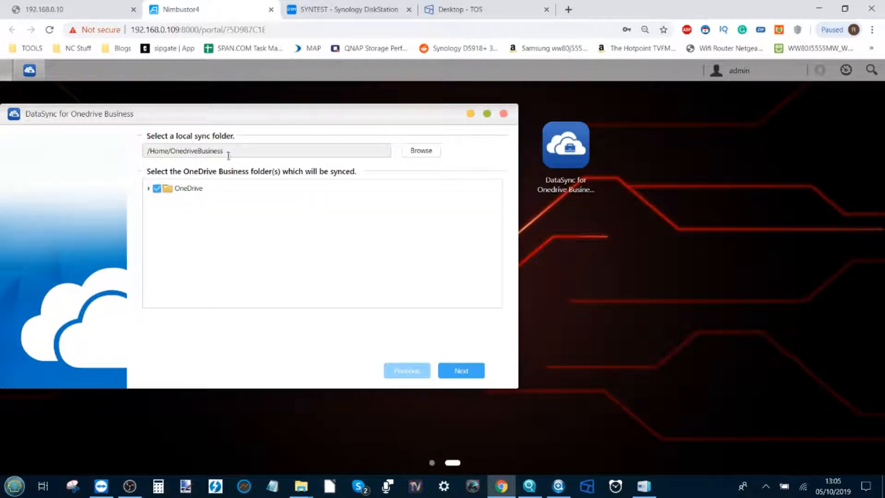
pyautogui.moveTo(354, 235)
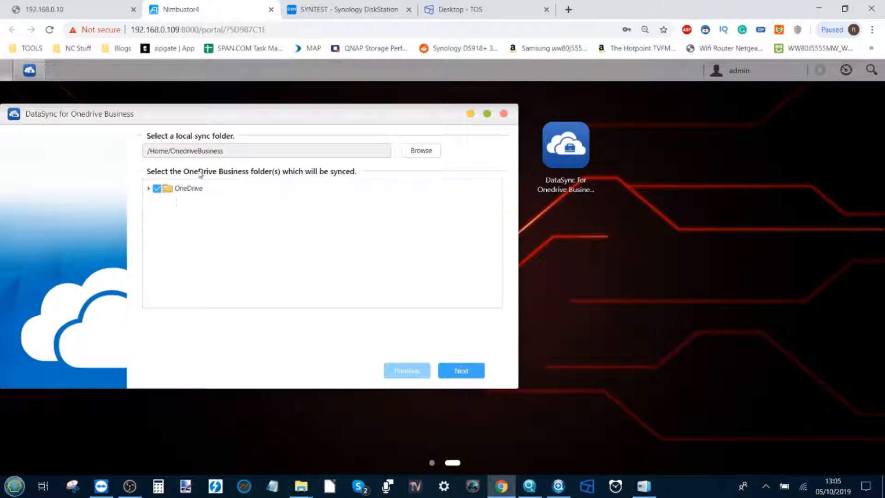
# Expand the OneDrive folder tree, leave all folders selected for sync, and continue to the file exclusion rules.
pyautogui.click(188, 188)
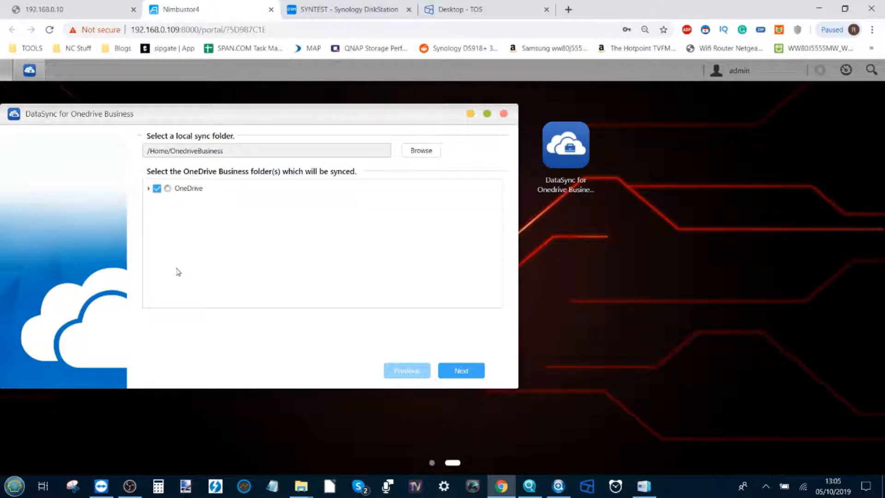
pyautogui.click(148, 188)
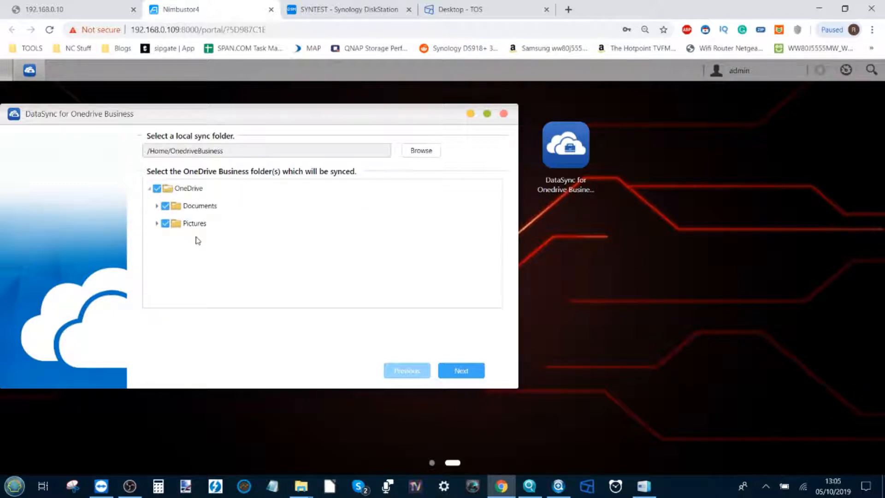
pyautogui.click(195, 223)
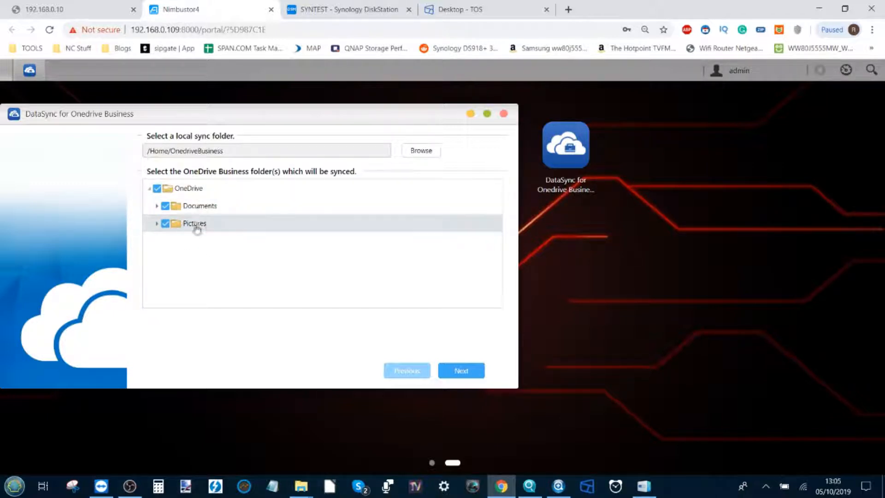
pyautogui.moveTo(222, 213)
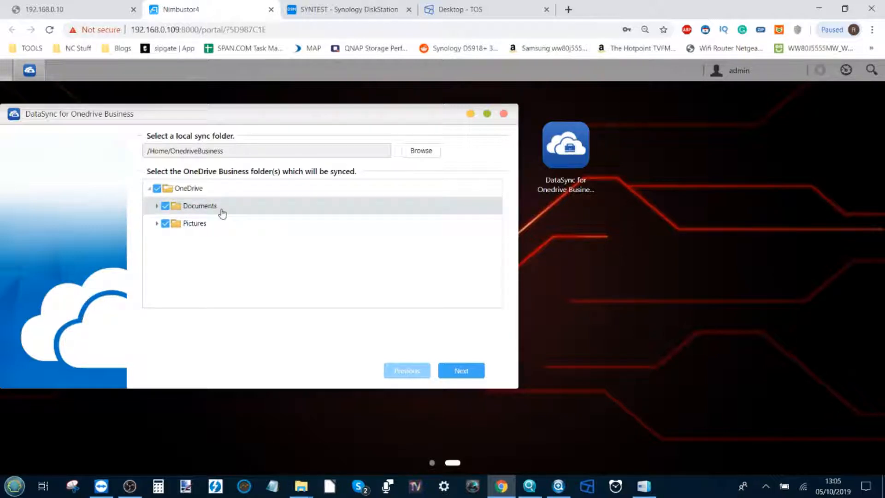
pyautogui.click(156, 188)
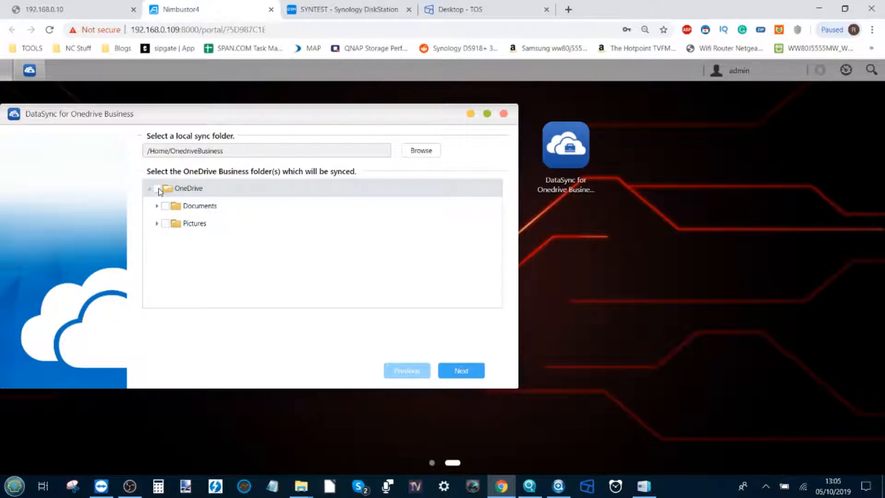
pyautogui.click(158, 188)
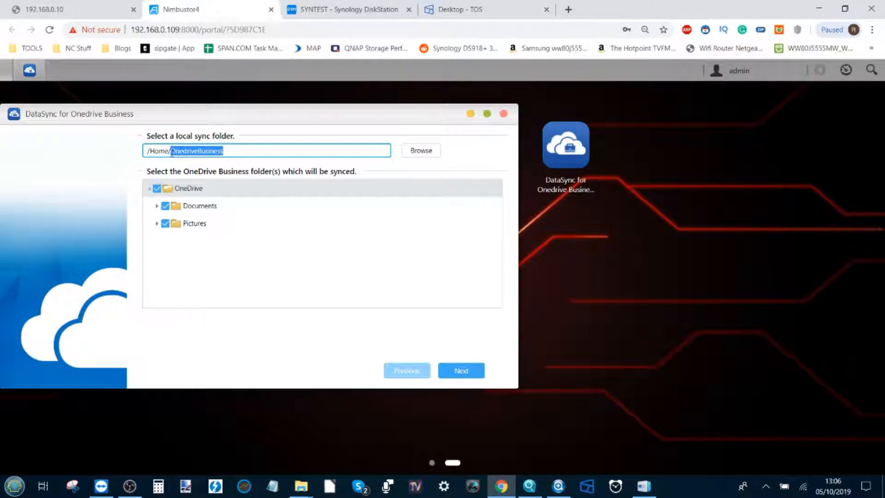
pyautogui.click(200, 150)
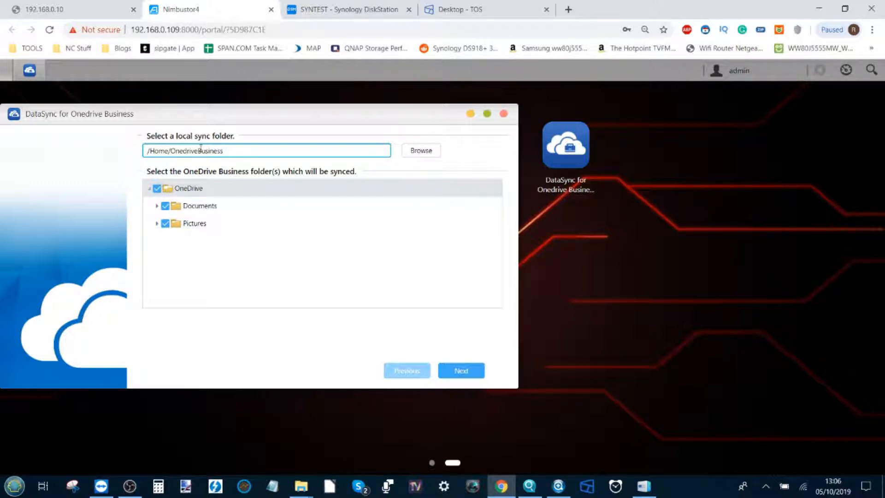
pyautogui.moveTo(223, 173)
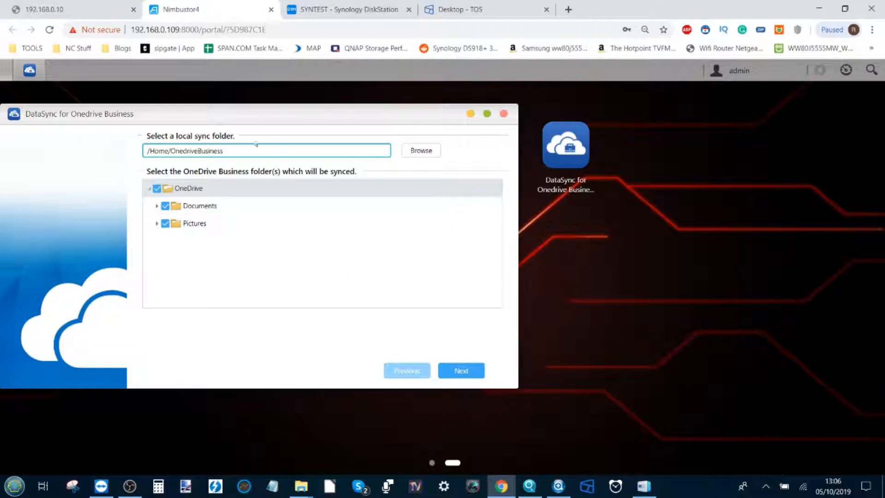
pyautogui.moveTo(426, 332)
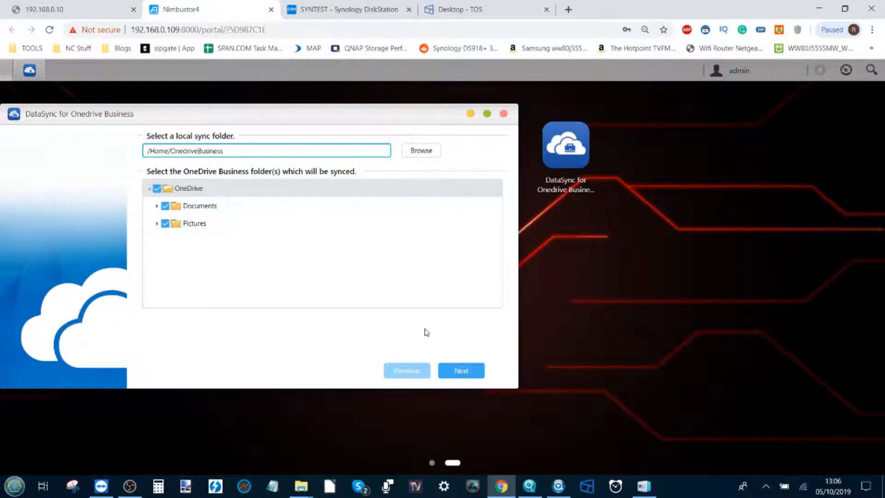
pyautogui.click(461, 371)
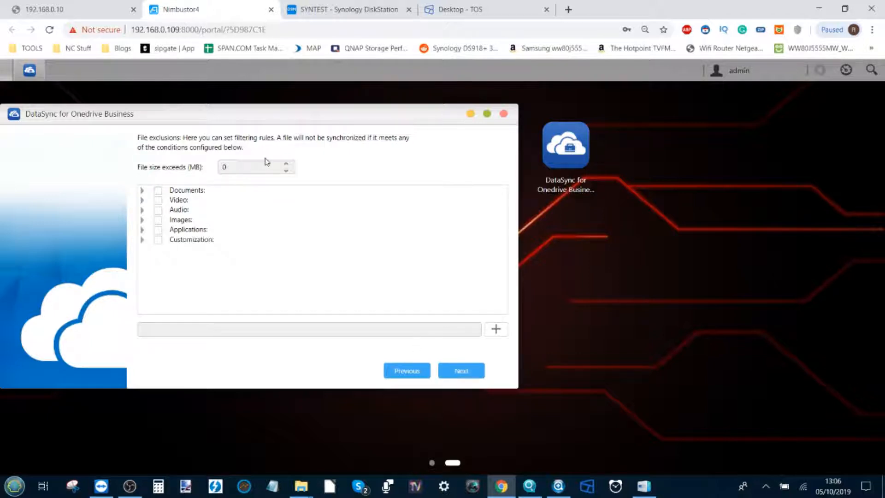
pyautogui.moveTo(160, 194)
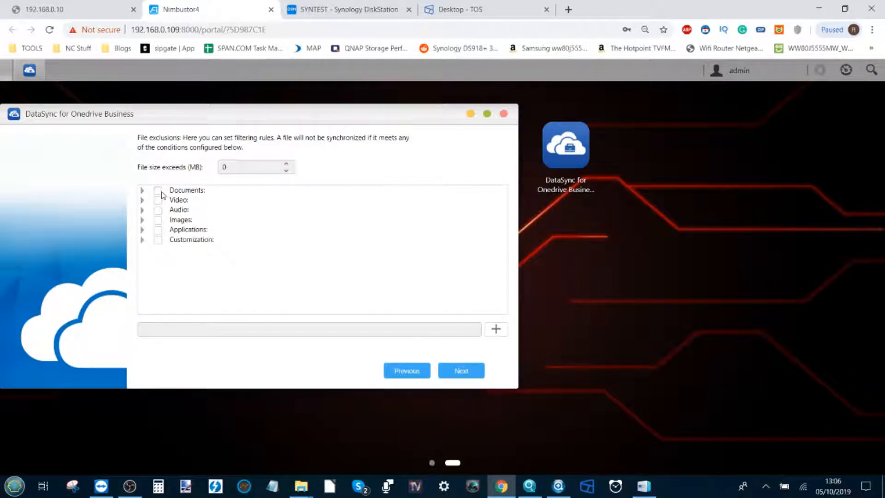
pyautogui.moveTo(190, 206)
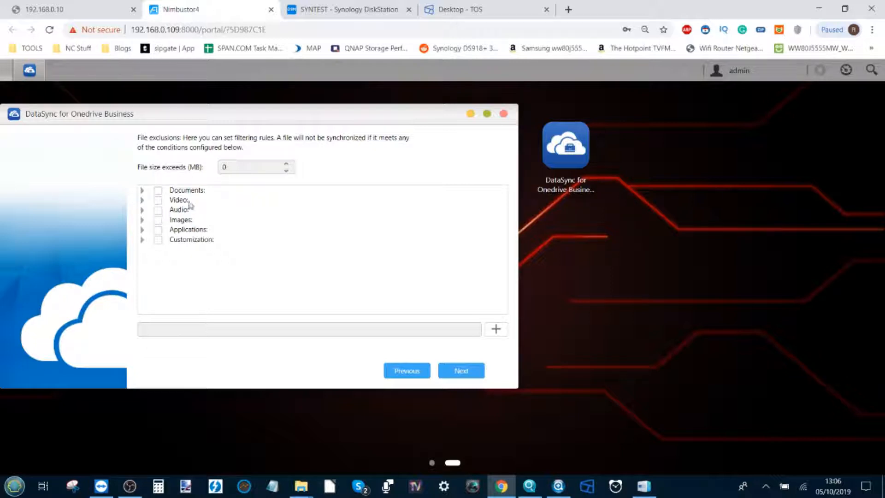
pyautogui.moveTo(160, 223)
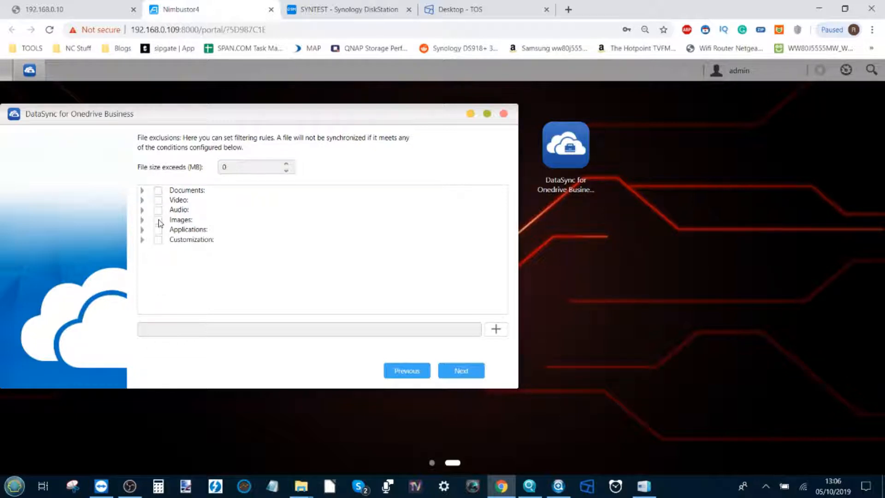
pyautogui.click(158, 219)
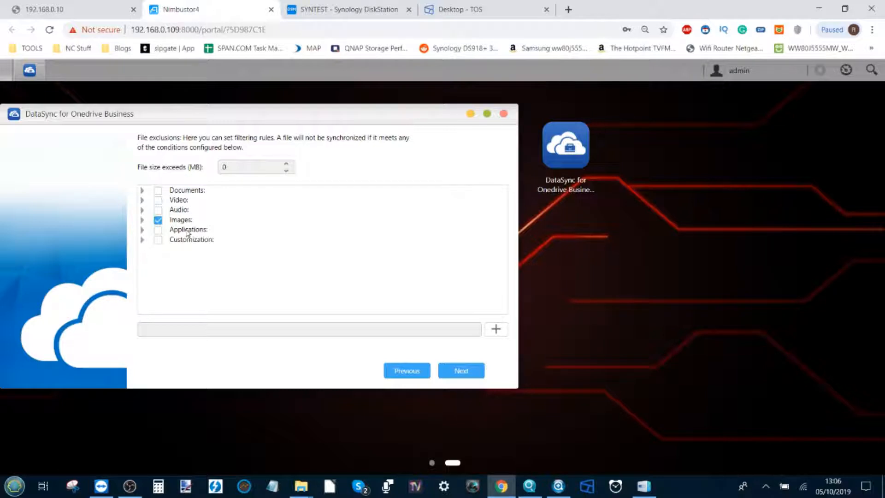
pyautogui.moveTo(164, 207)
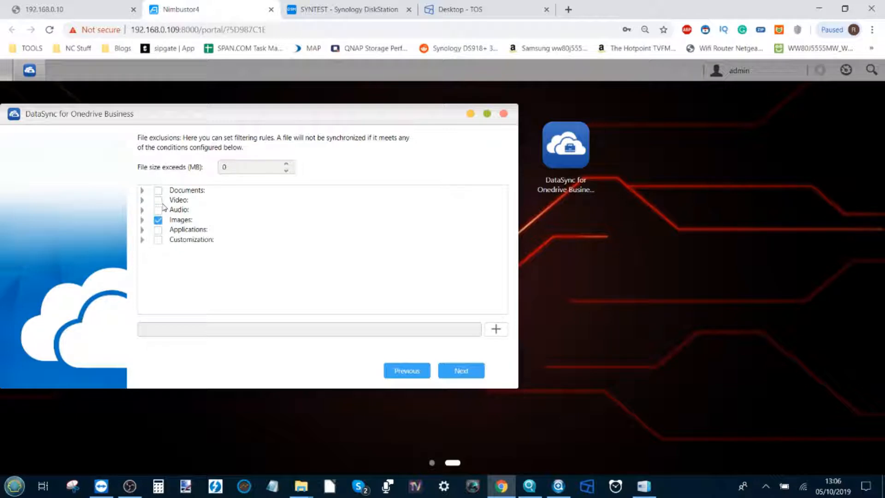
pyautogui.moveTo(183, 231)
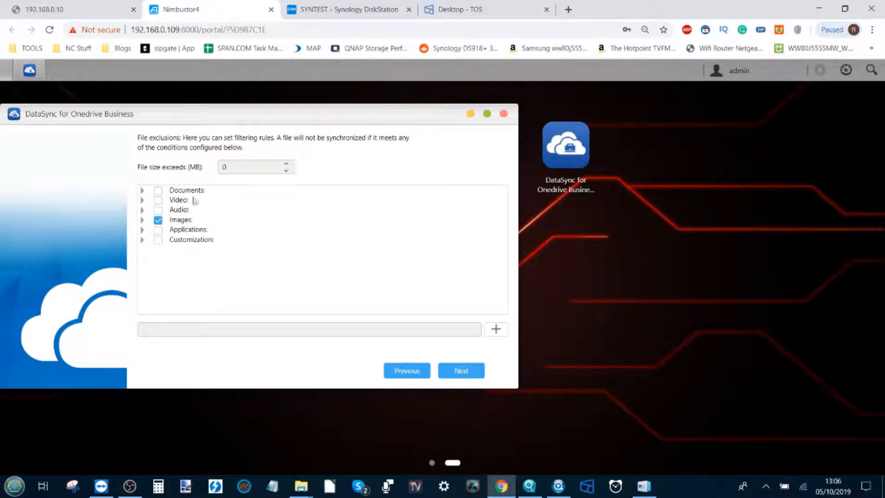
pyautogui.click(158, 219)
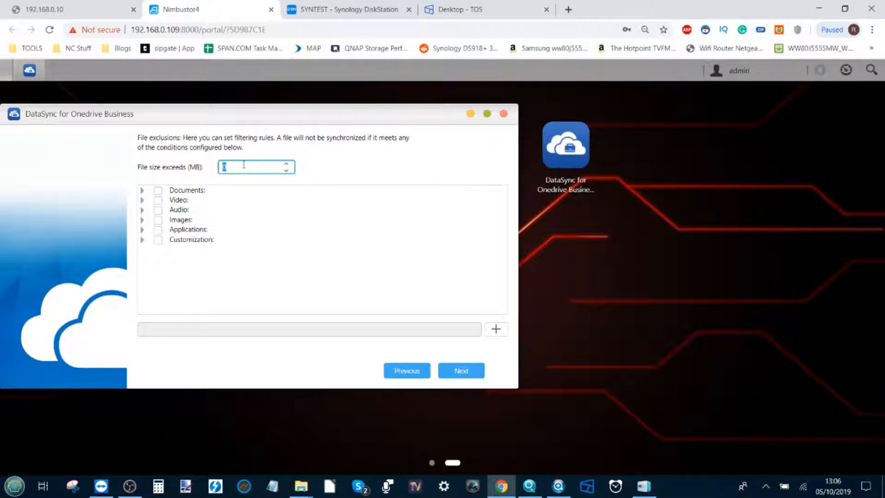
pyautogui.write('0')
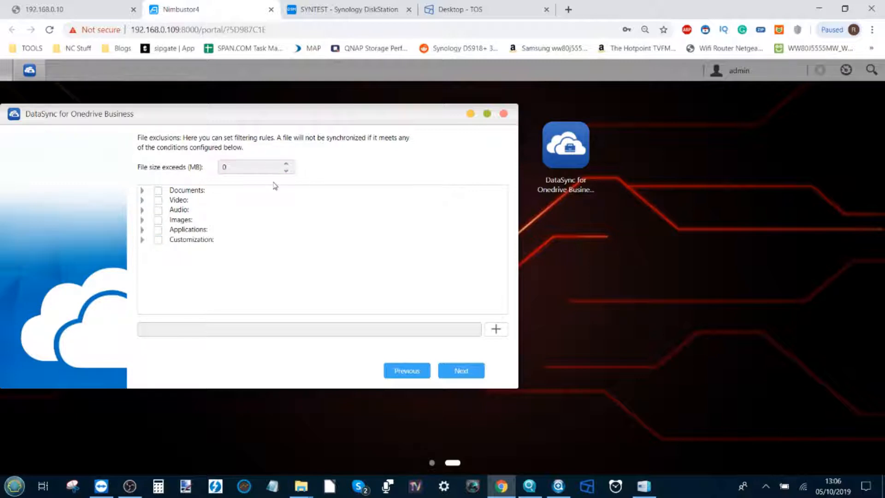
pyautogui.moveTo(436, 347)
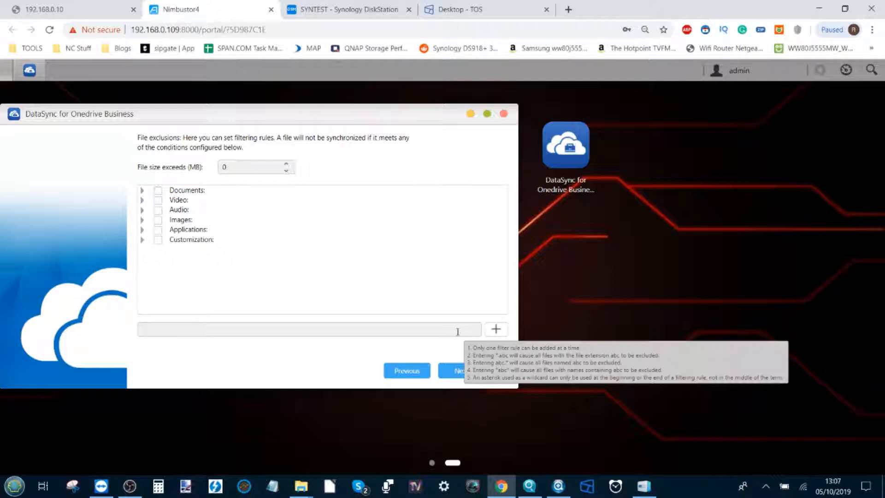
pyautogui.click(309, 329)
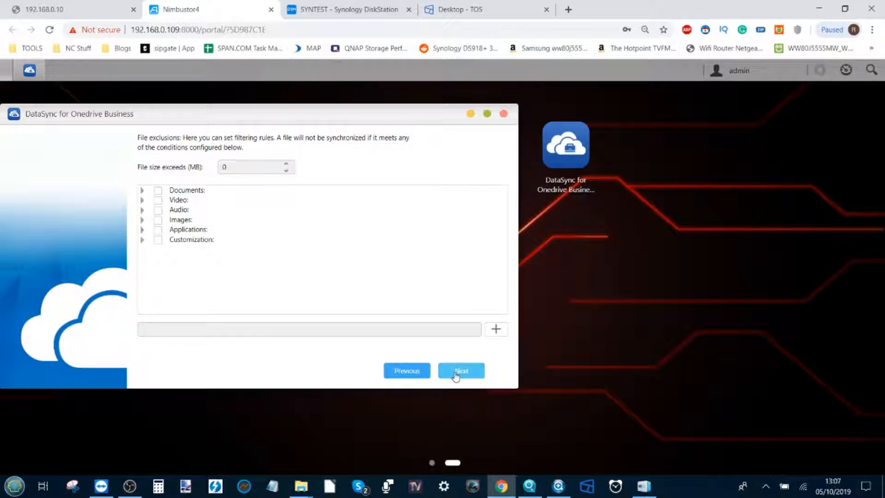
pyautogui.click(461, 371)
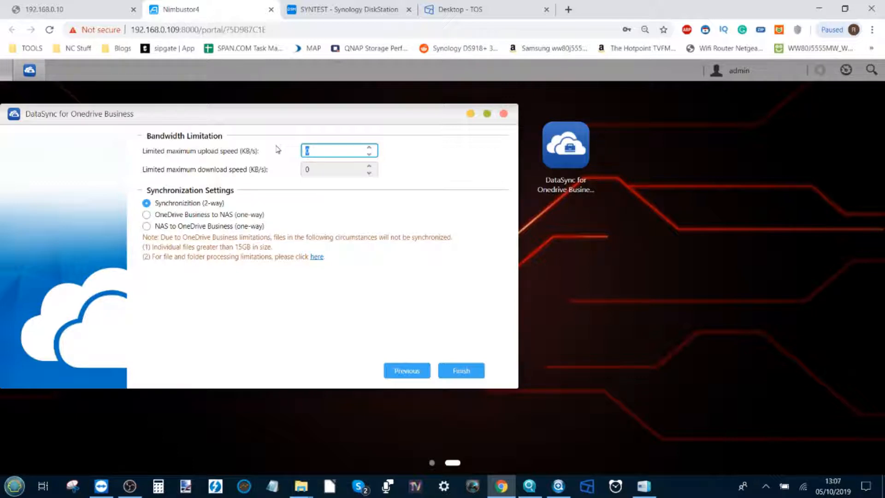
pyautogui.moveTo(298, 168)
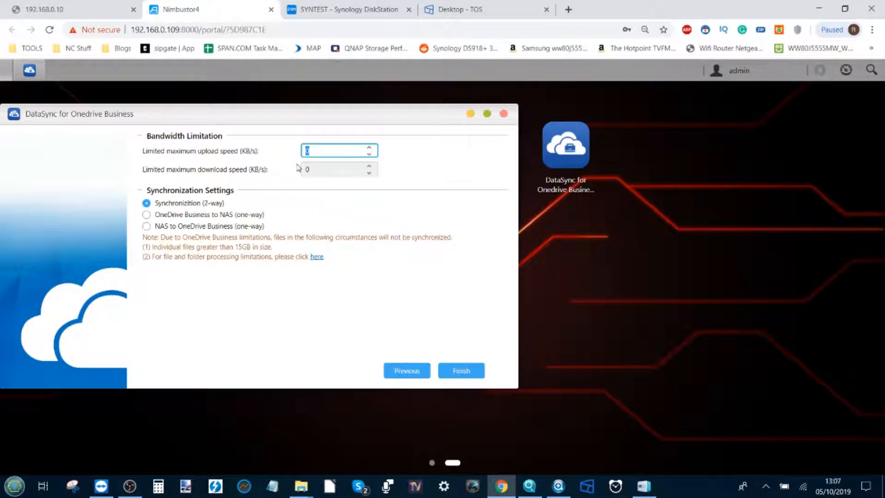
pyautogui.moveTo(198, 207)
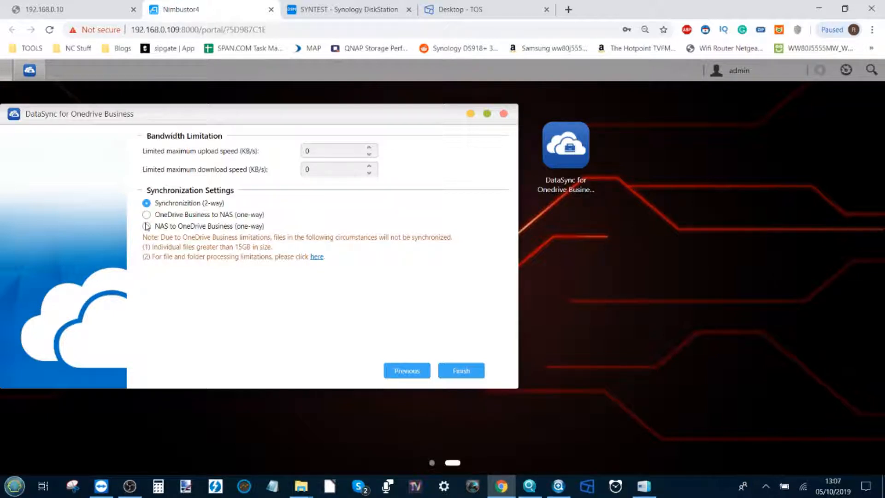
pyautogui.moveTo(384, 234)
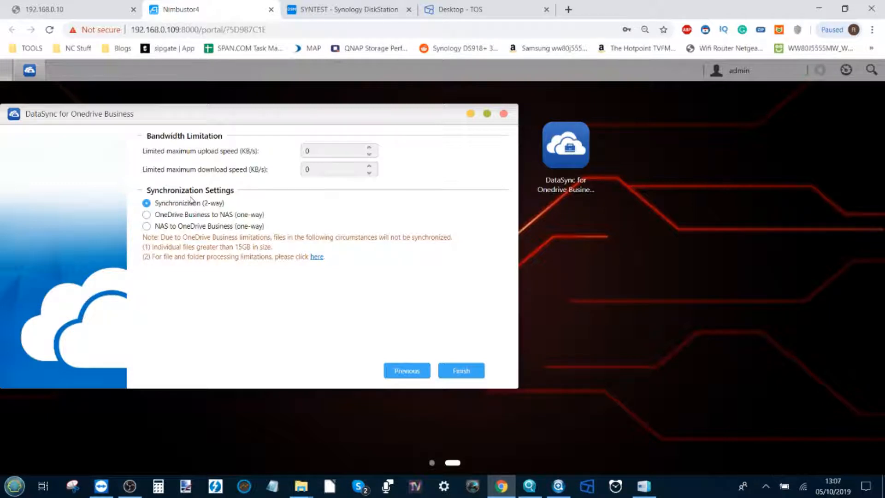
pyautogui.moveTo(211, 209)
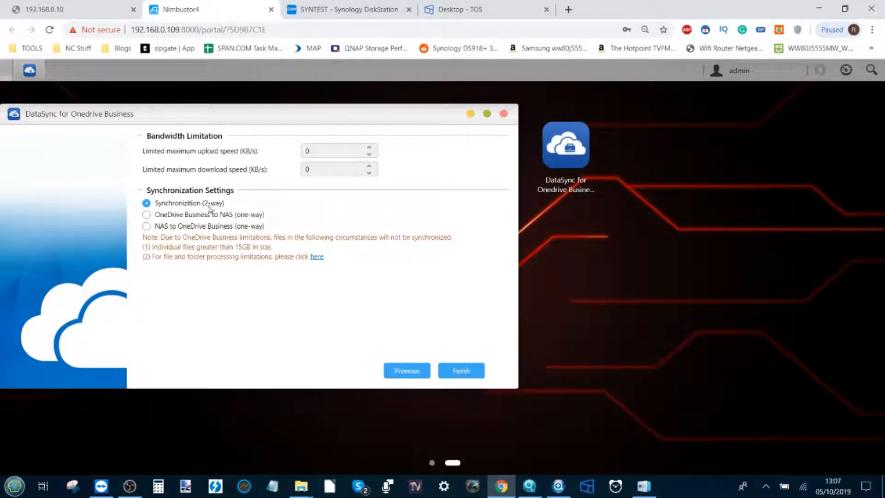
pyautogui.moveTo(410, 282)
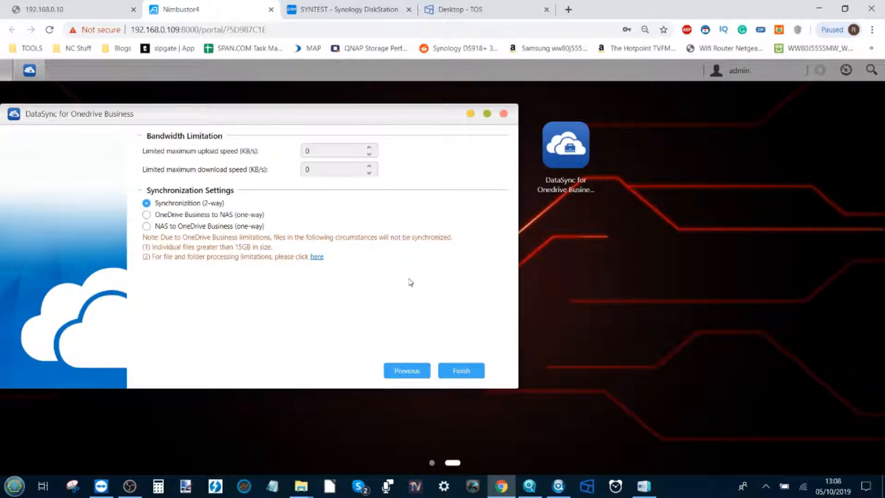
pyautogui.moveTo(128, 212)
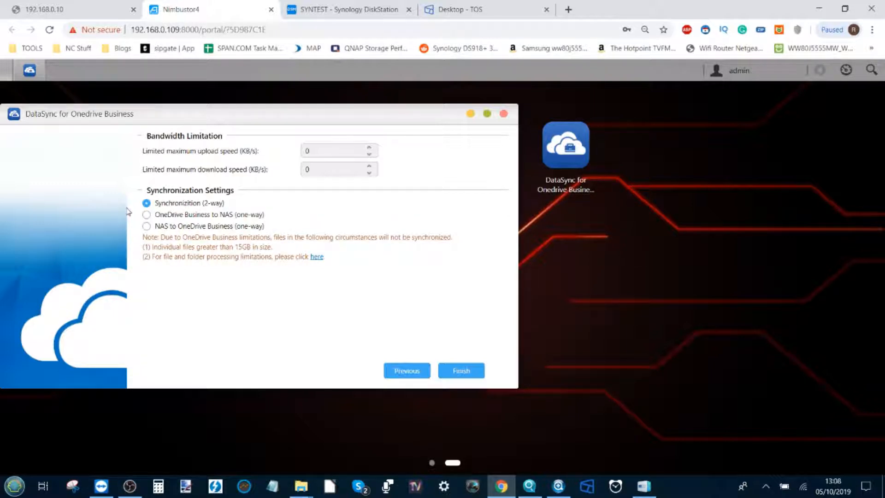
# Choose 'NAS to OneDrive Business (one-way)' sync with destination deletion mirroring turned off.
pyautogui.click(146, 226)
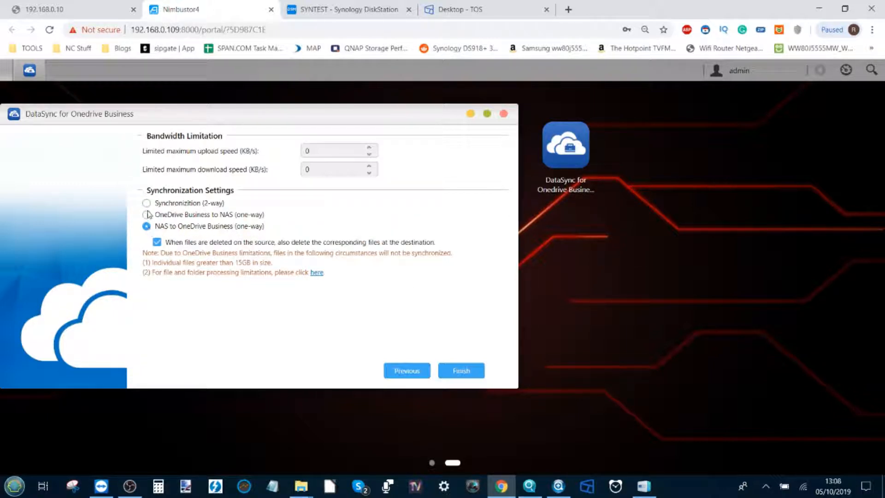
pyautogui.click(147, 215)
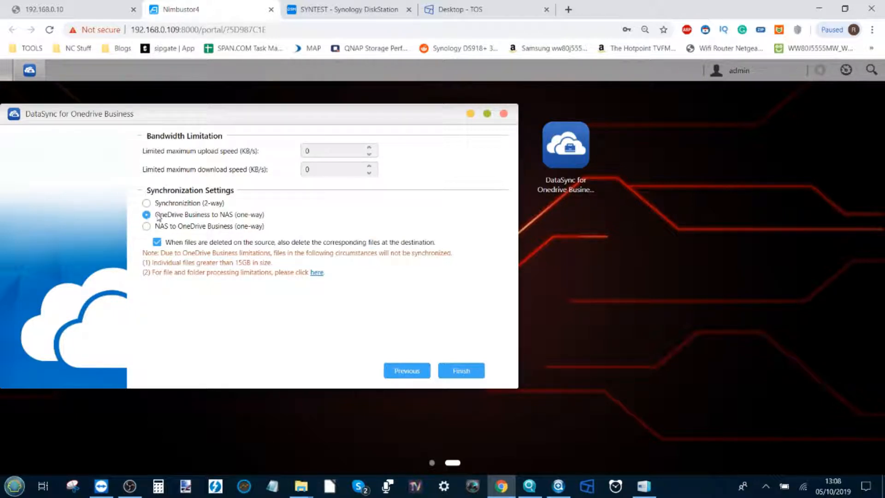
pyautogui.moveTo(222, 220)
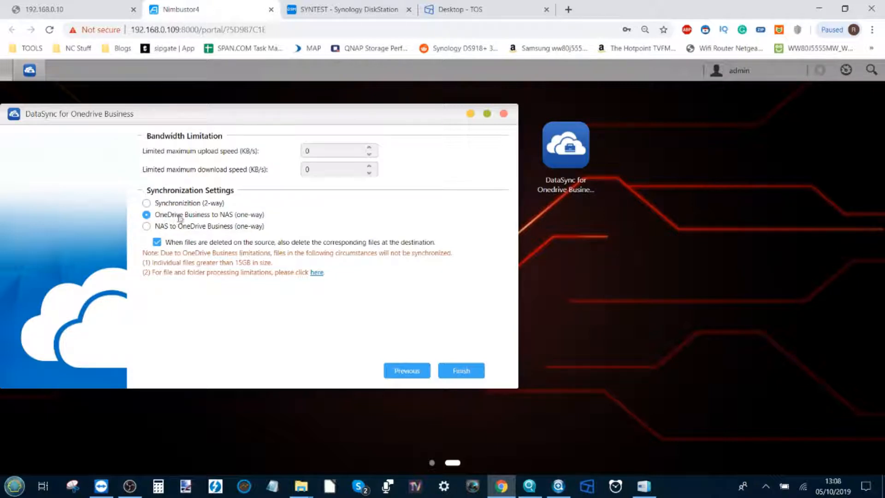
pyautogui.moveTo(225, 213)
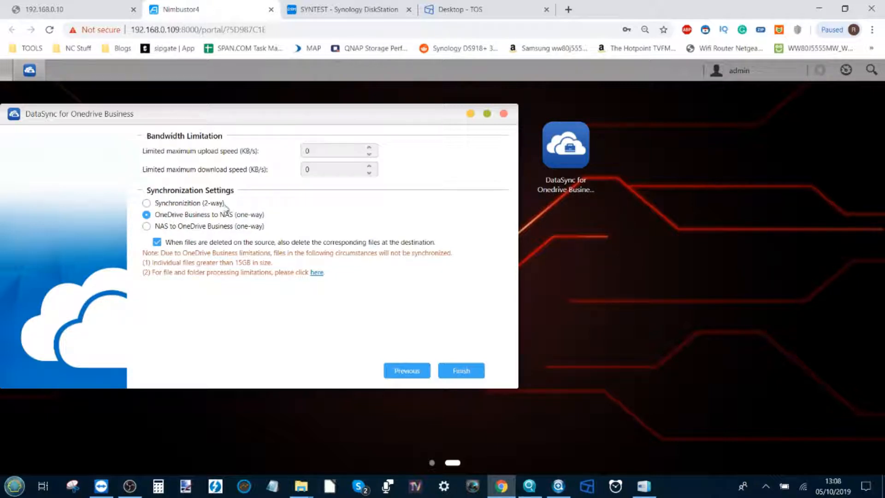
pyautogui.moveTo(174, 217)
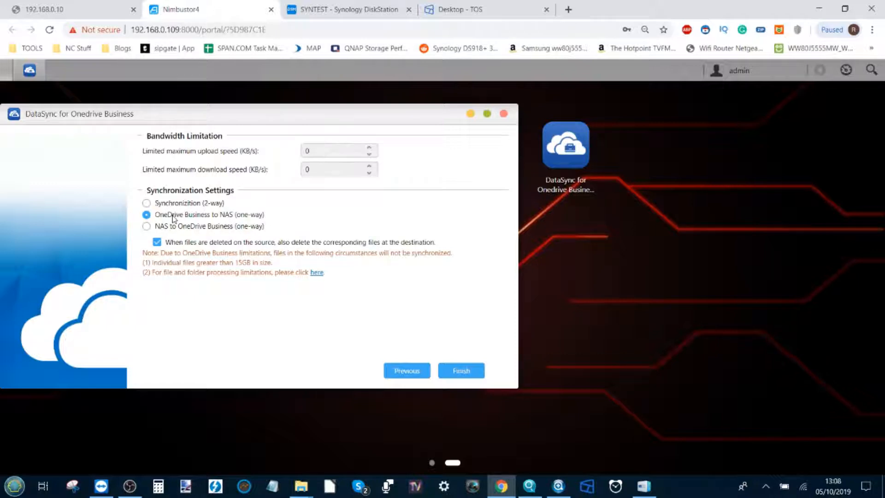
pyautogui.moveTo(197, 221)
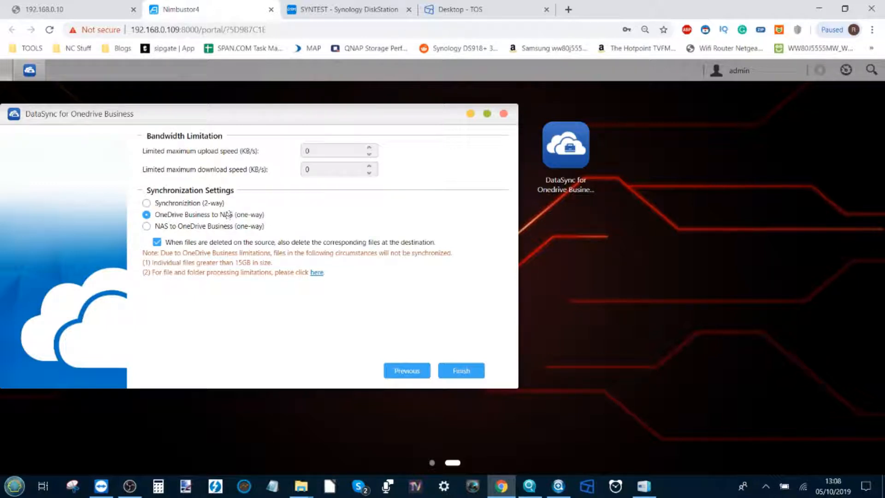
pyautogui.click(156, 242)
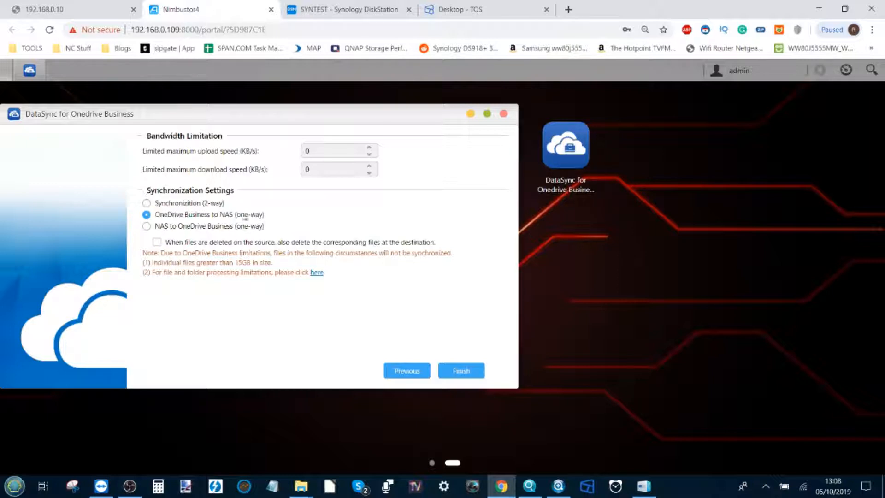
pyautogui.click(147, 225)
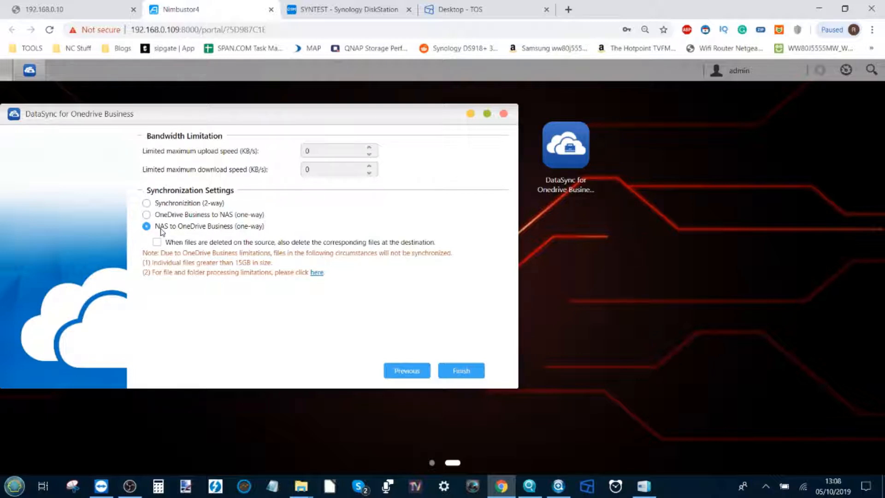
pyautogui.moveTo(219, 225)
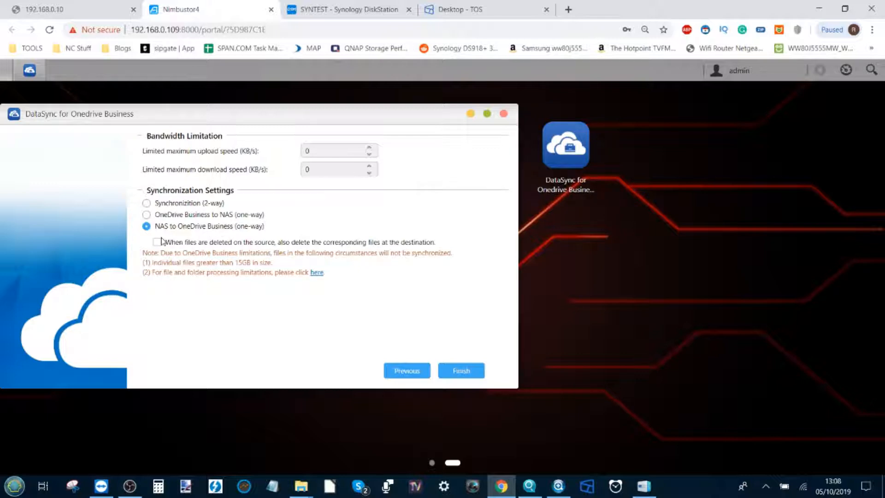
pyautogui.moveTo(191, 235)
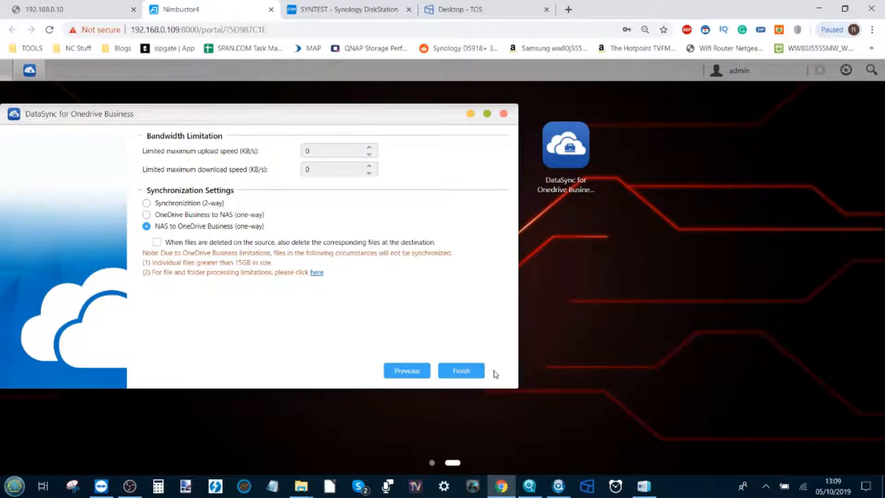
# Finish the wizard so the sync starts, showing the Information page with account, status and capacity.
pyautogui.click(461, 370)
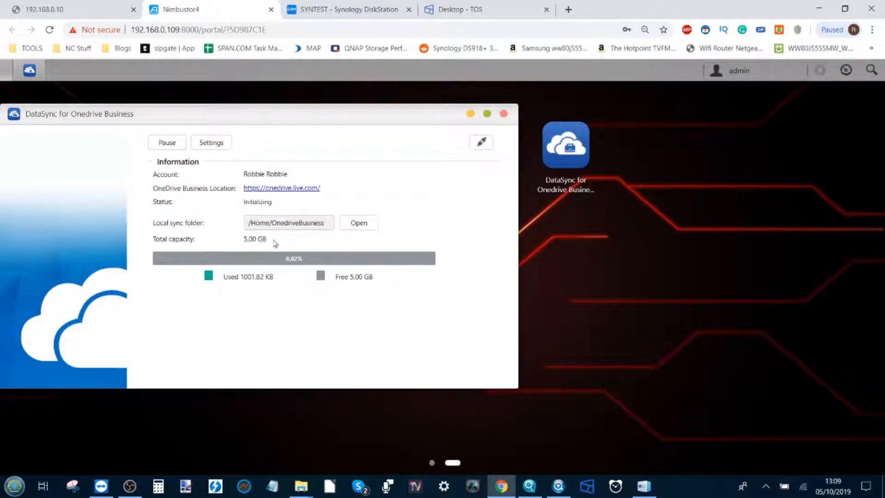
pyautogui.moveTo(265, 249)
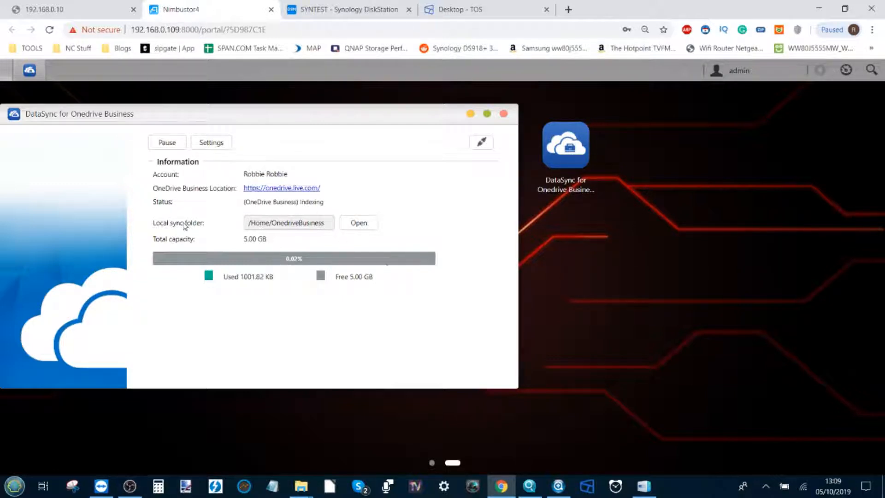
pyautogui.moveTo(504, 114)
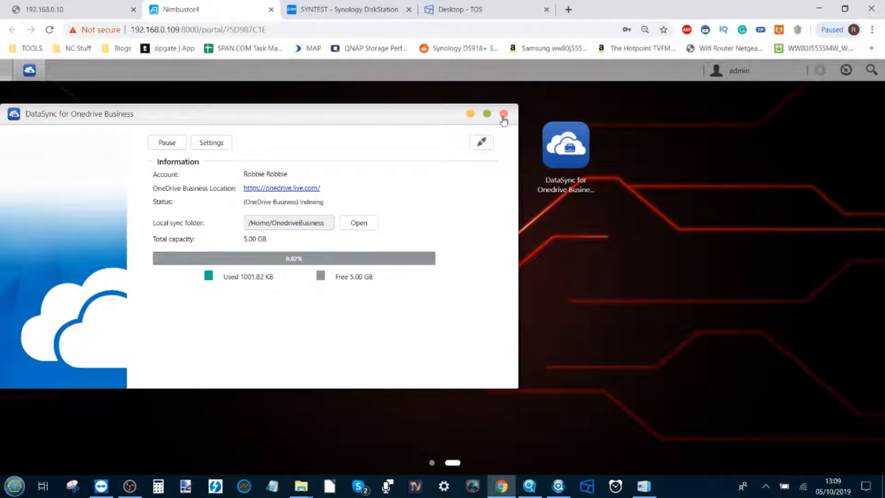
pyautogui.moveTo(290, 171)
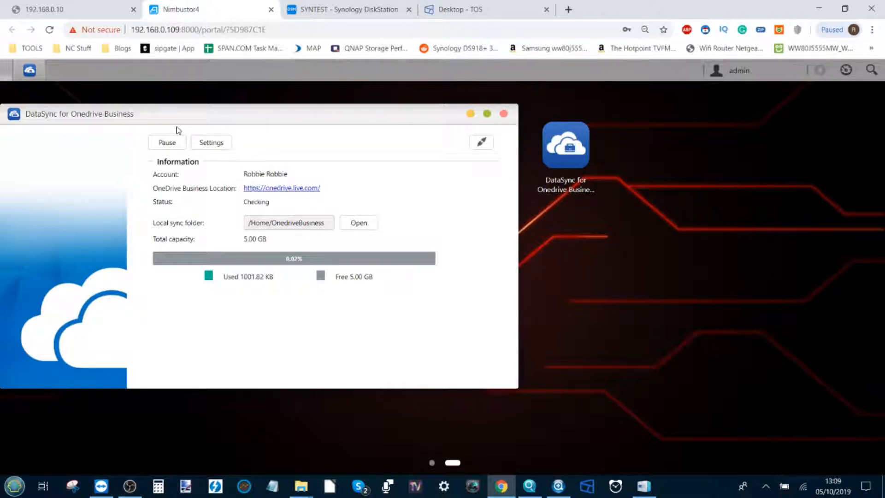
pyautogui.moveTo(494, 121)
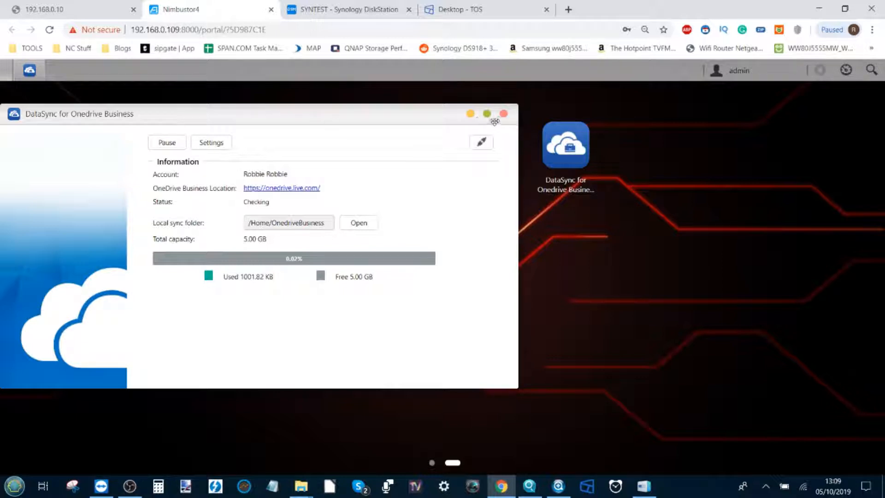
# Close the DataSync window and flip between desktop app pages, ending on the page with the DataSync apps.
pyautogui.click(503, 114)
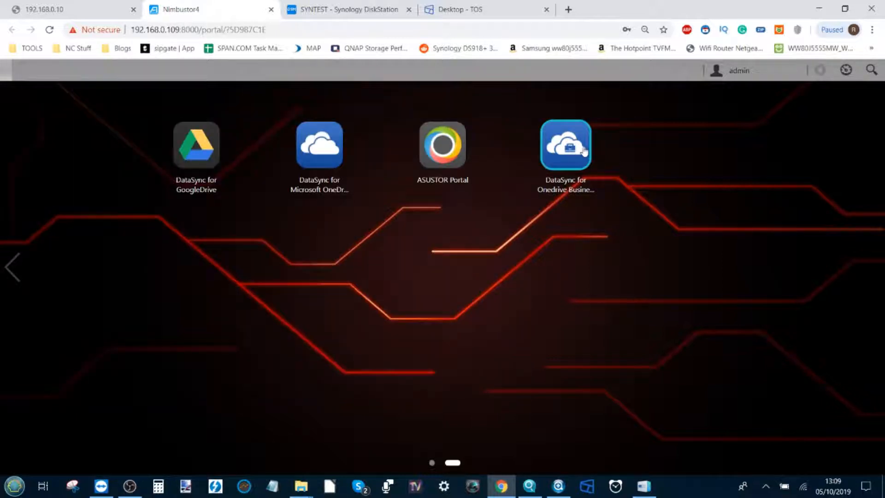
pyautogui.moveTo(196, 145)
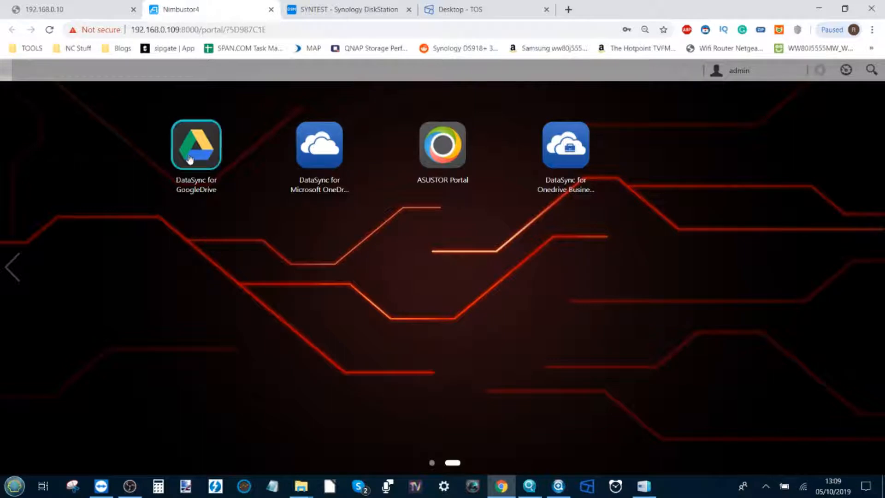
pyautogui.click(13, 267)
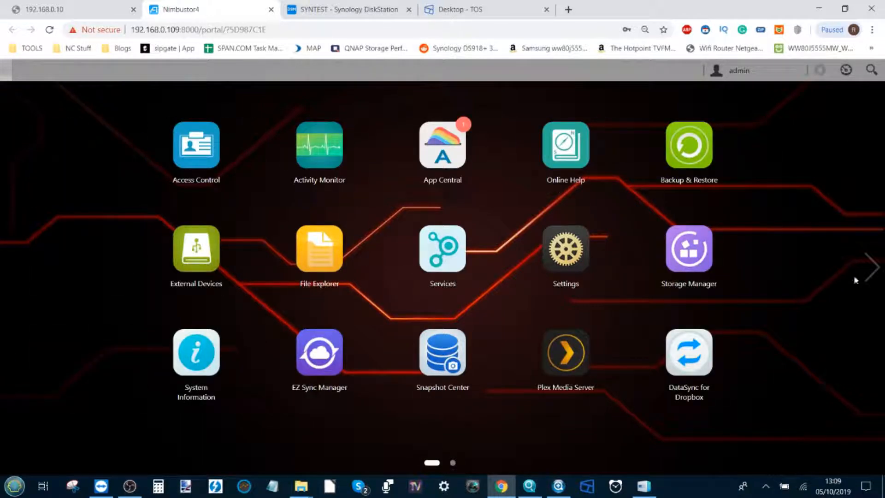
pyautogui.click(871, 267)
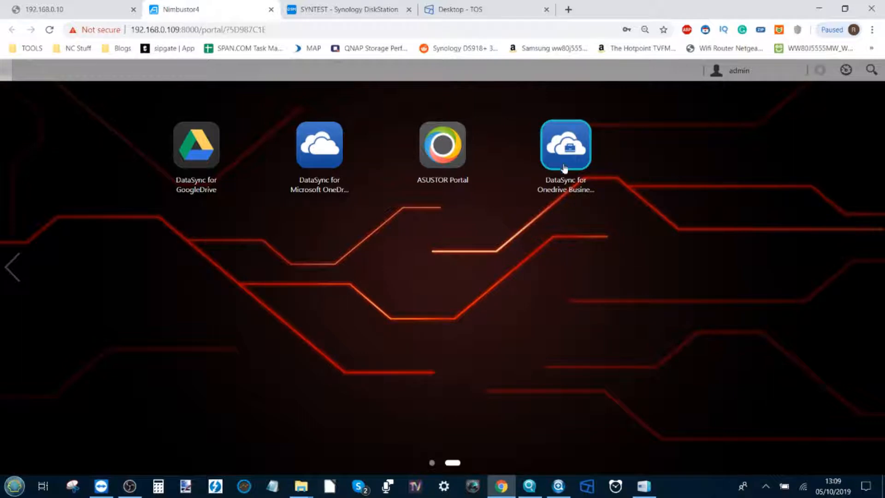
pyautogui.moveTo(14, 268)
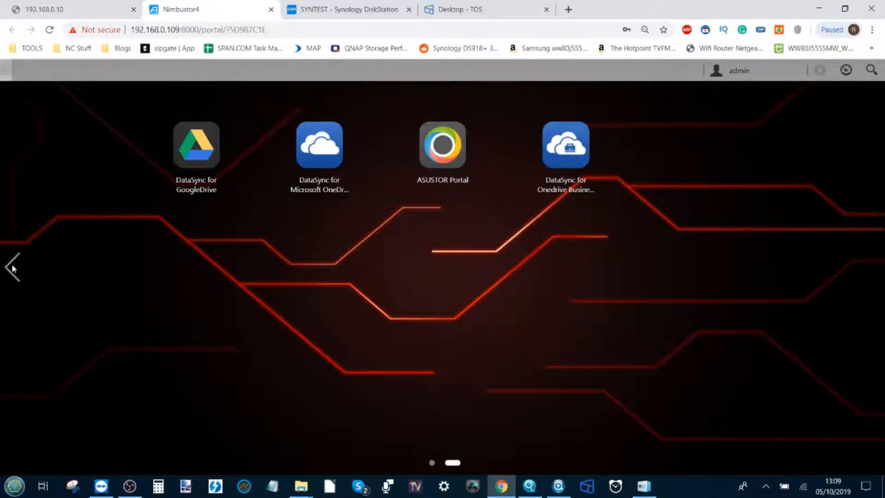
pyautogui.click(12, 268)
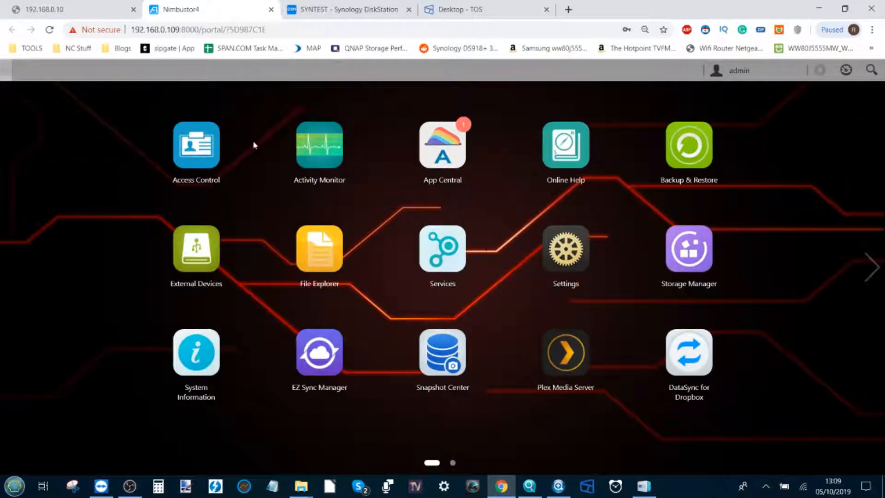
pyautogui.moveTo(404, 247)
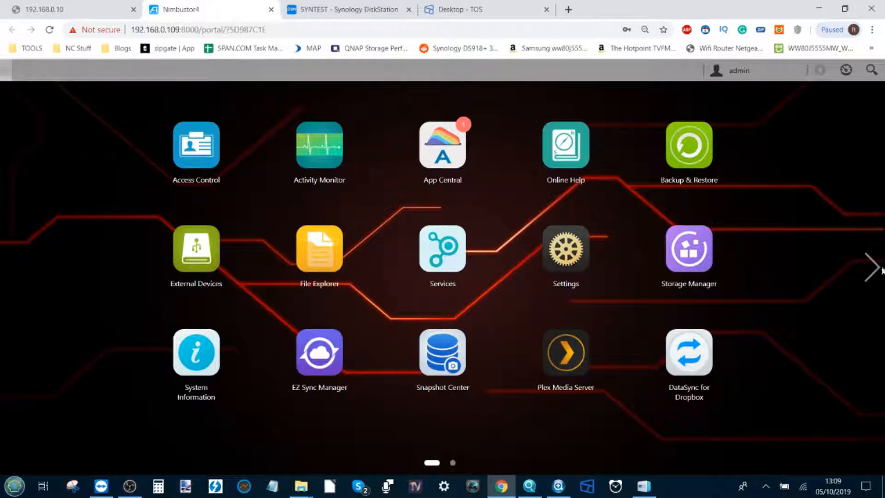
pyautogui.click(872, 268)
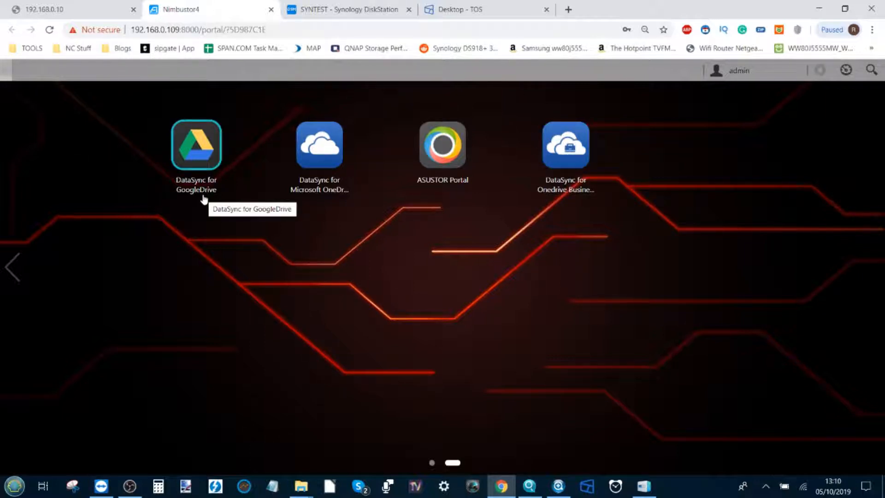
pyautogui.moveTo(507, 126)
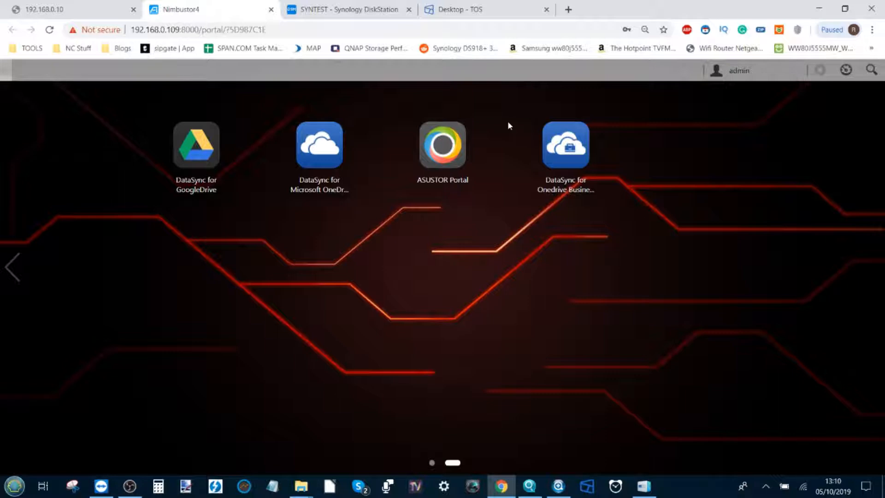